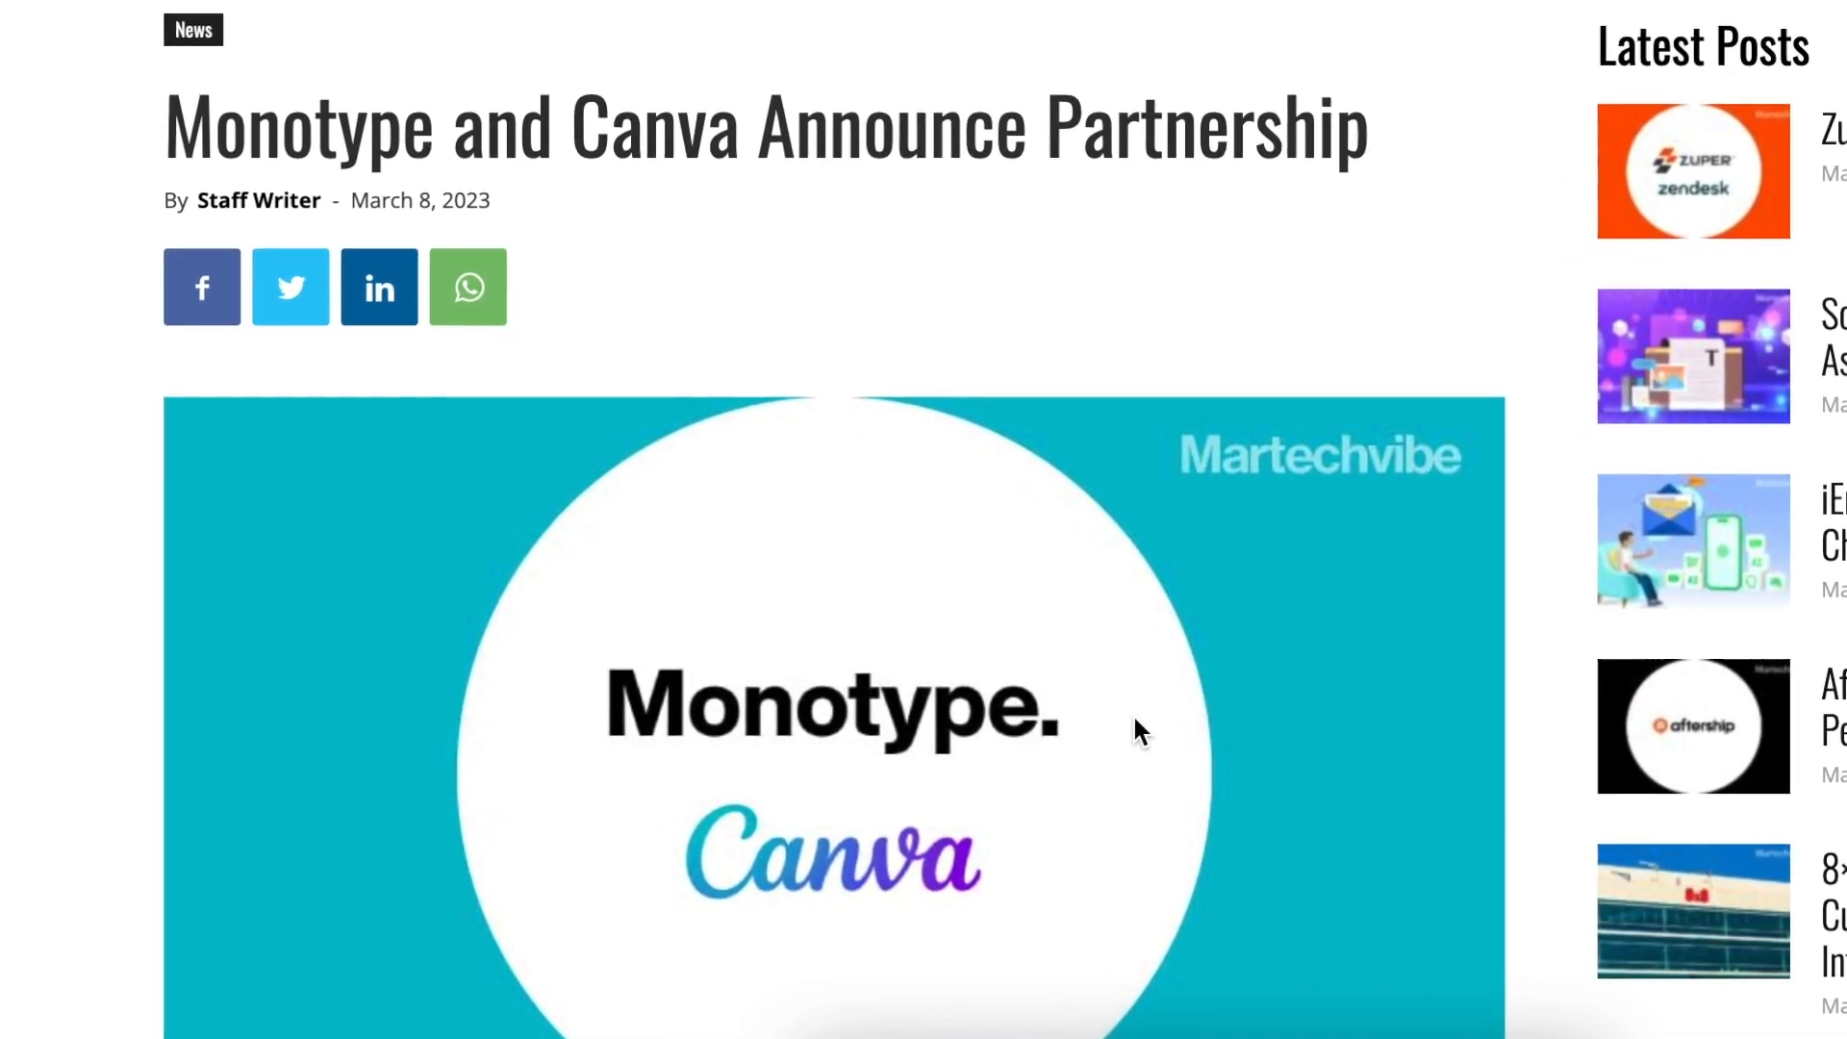
# Search 'lovely' in the Font panel and apply Lovely May to the UJD letters.
pyautogui.scroll(-3)
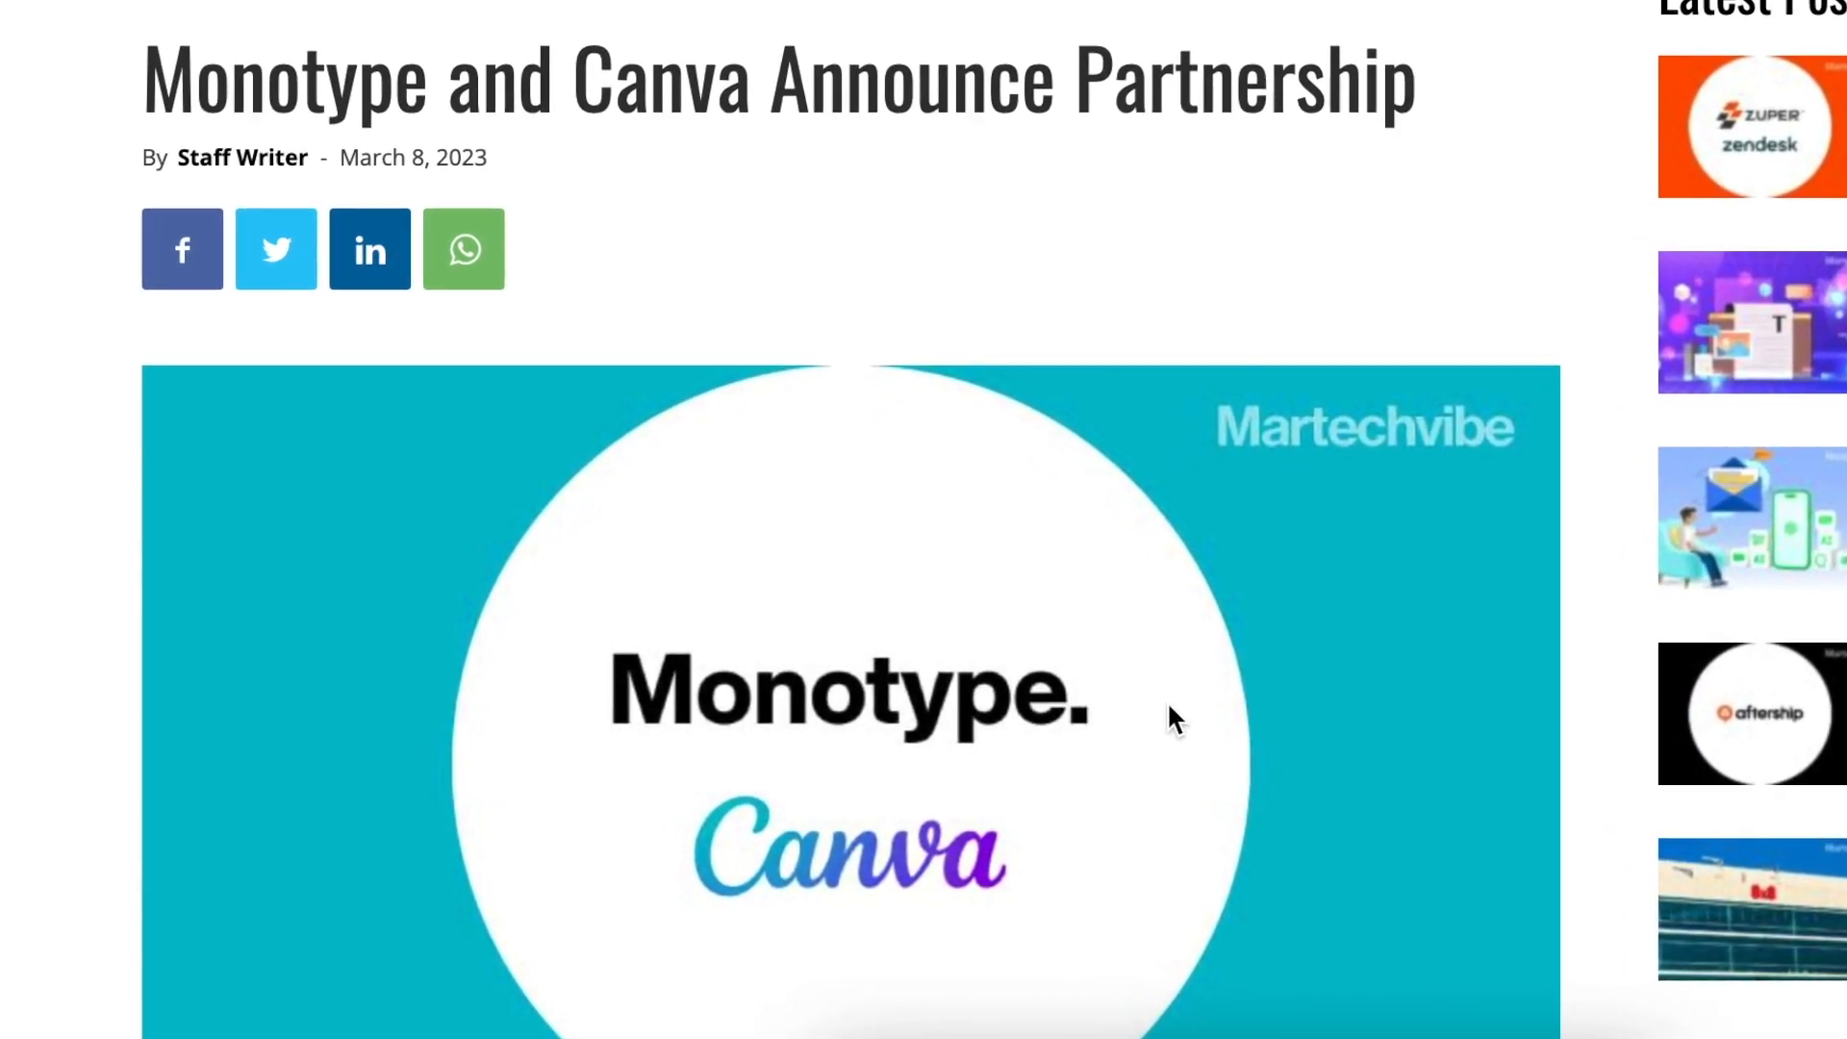
pyautogui.scroll(-3)
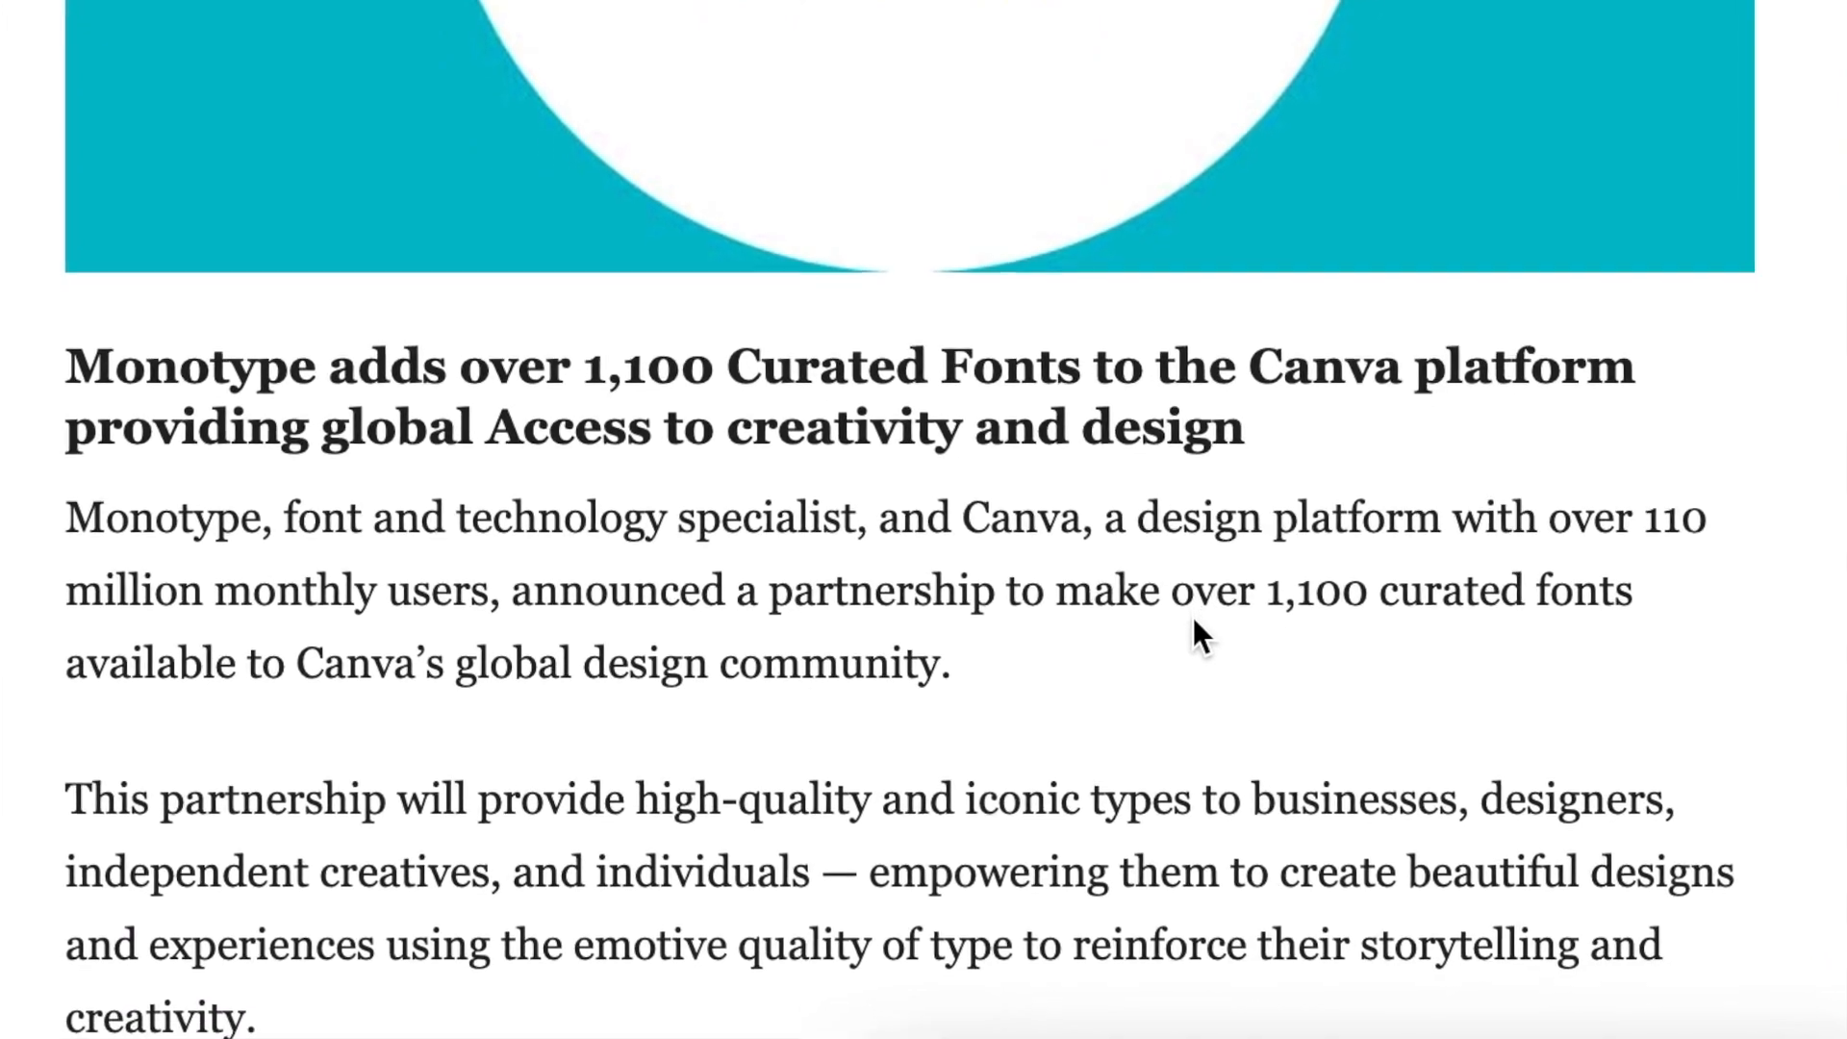
pyautogui.scroll(-3)
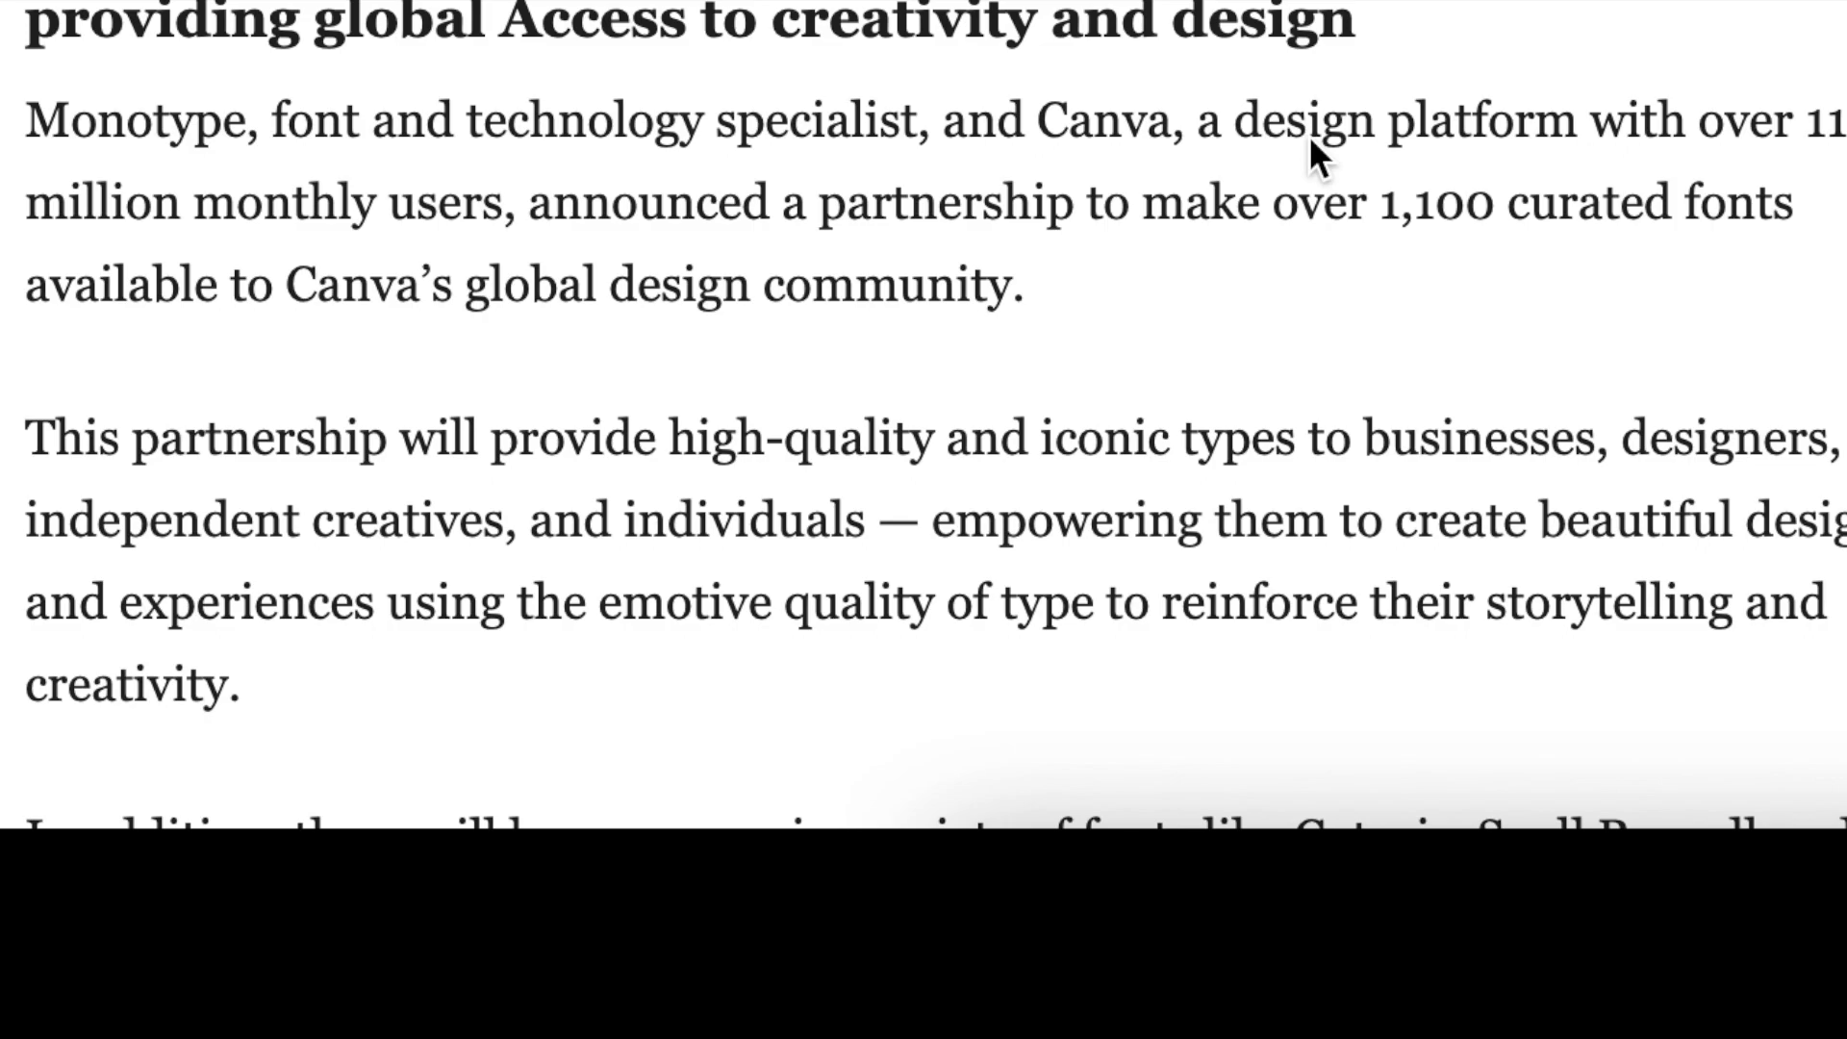
pyautogui.moveTo(1398, 100)
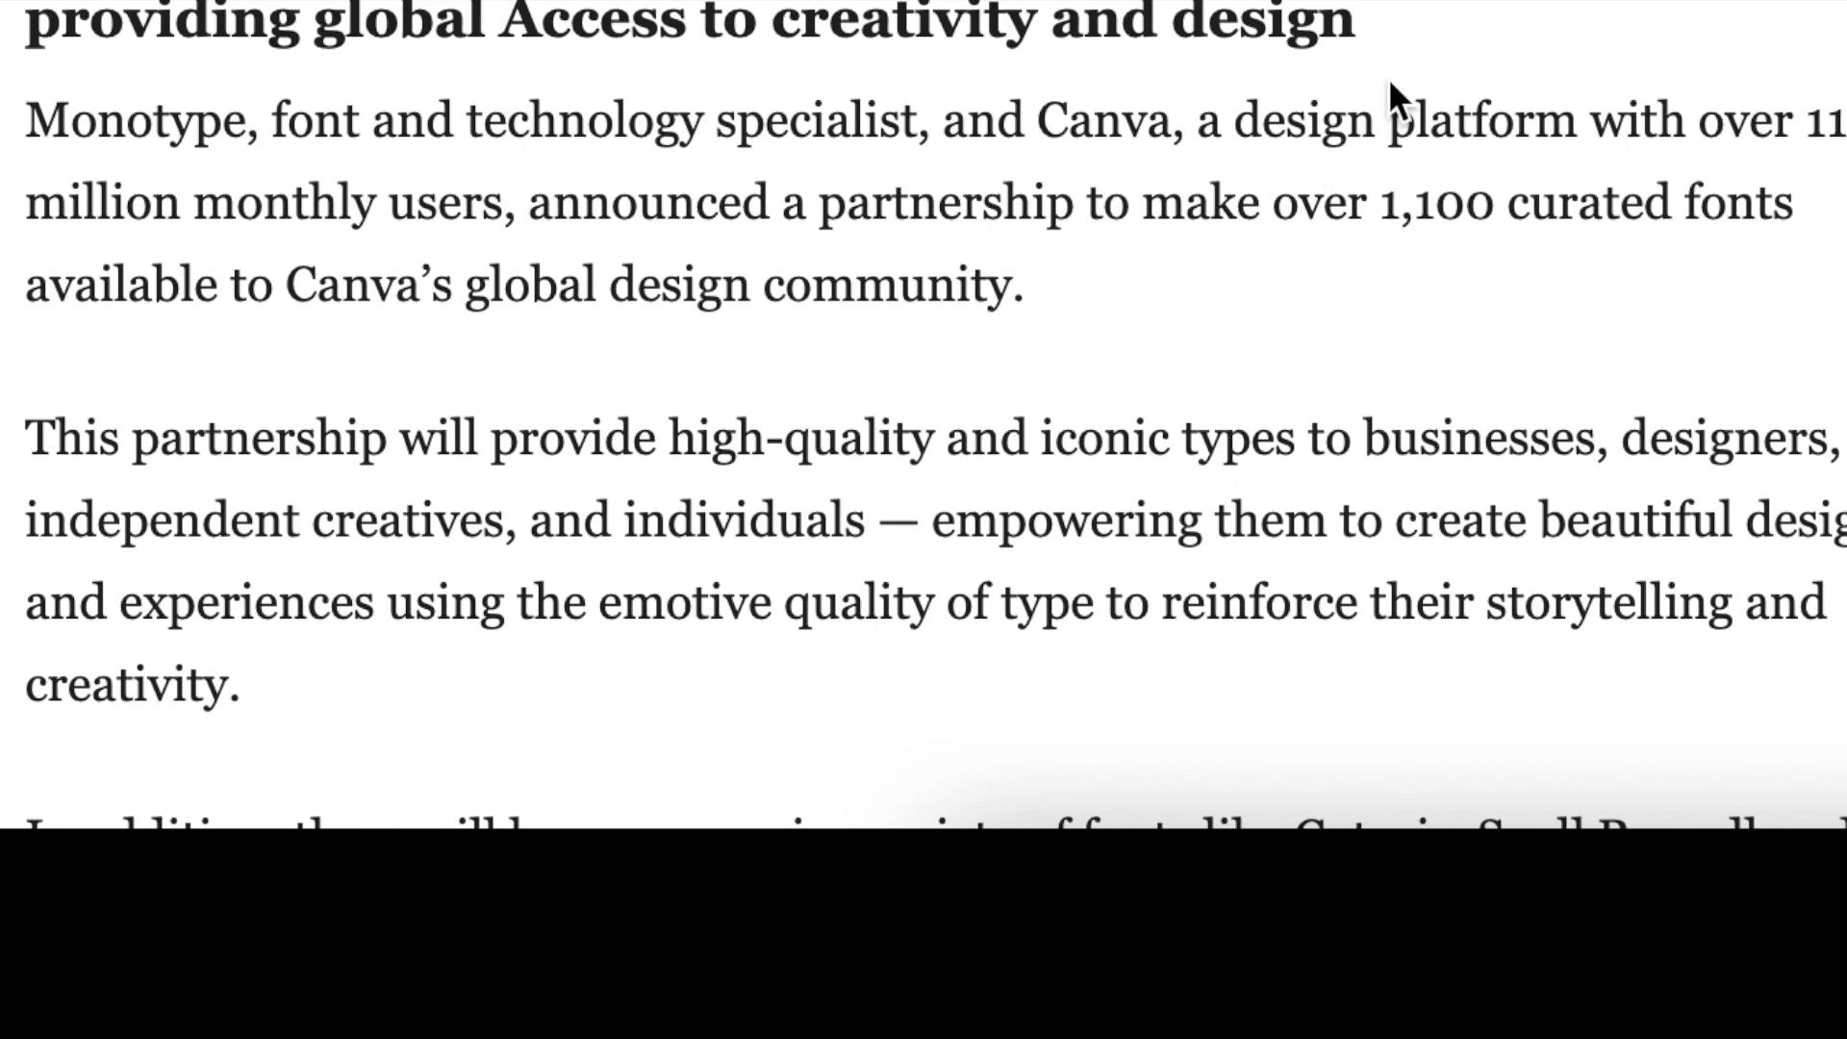
pyautogui.scroll(-3)
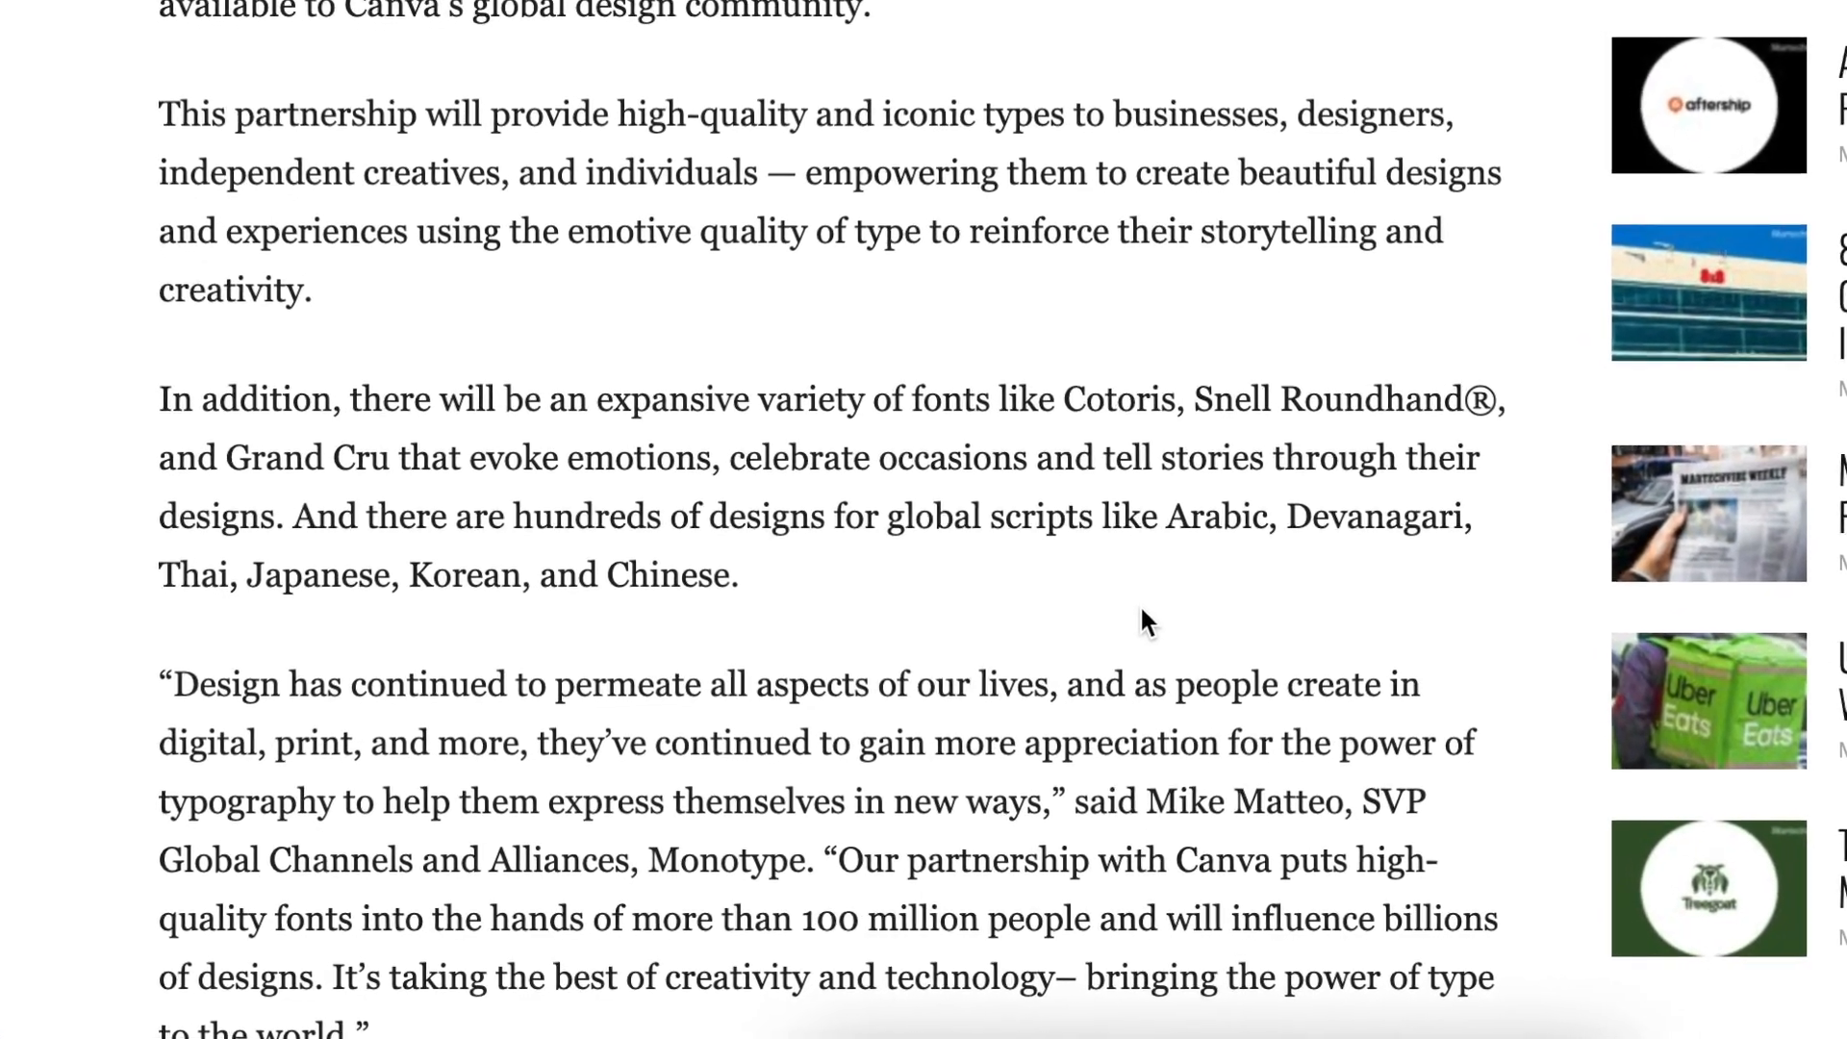
pyautogui.scroll(-3)
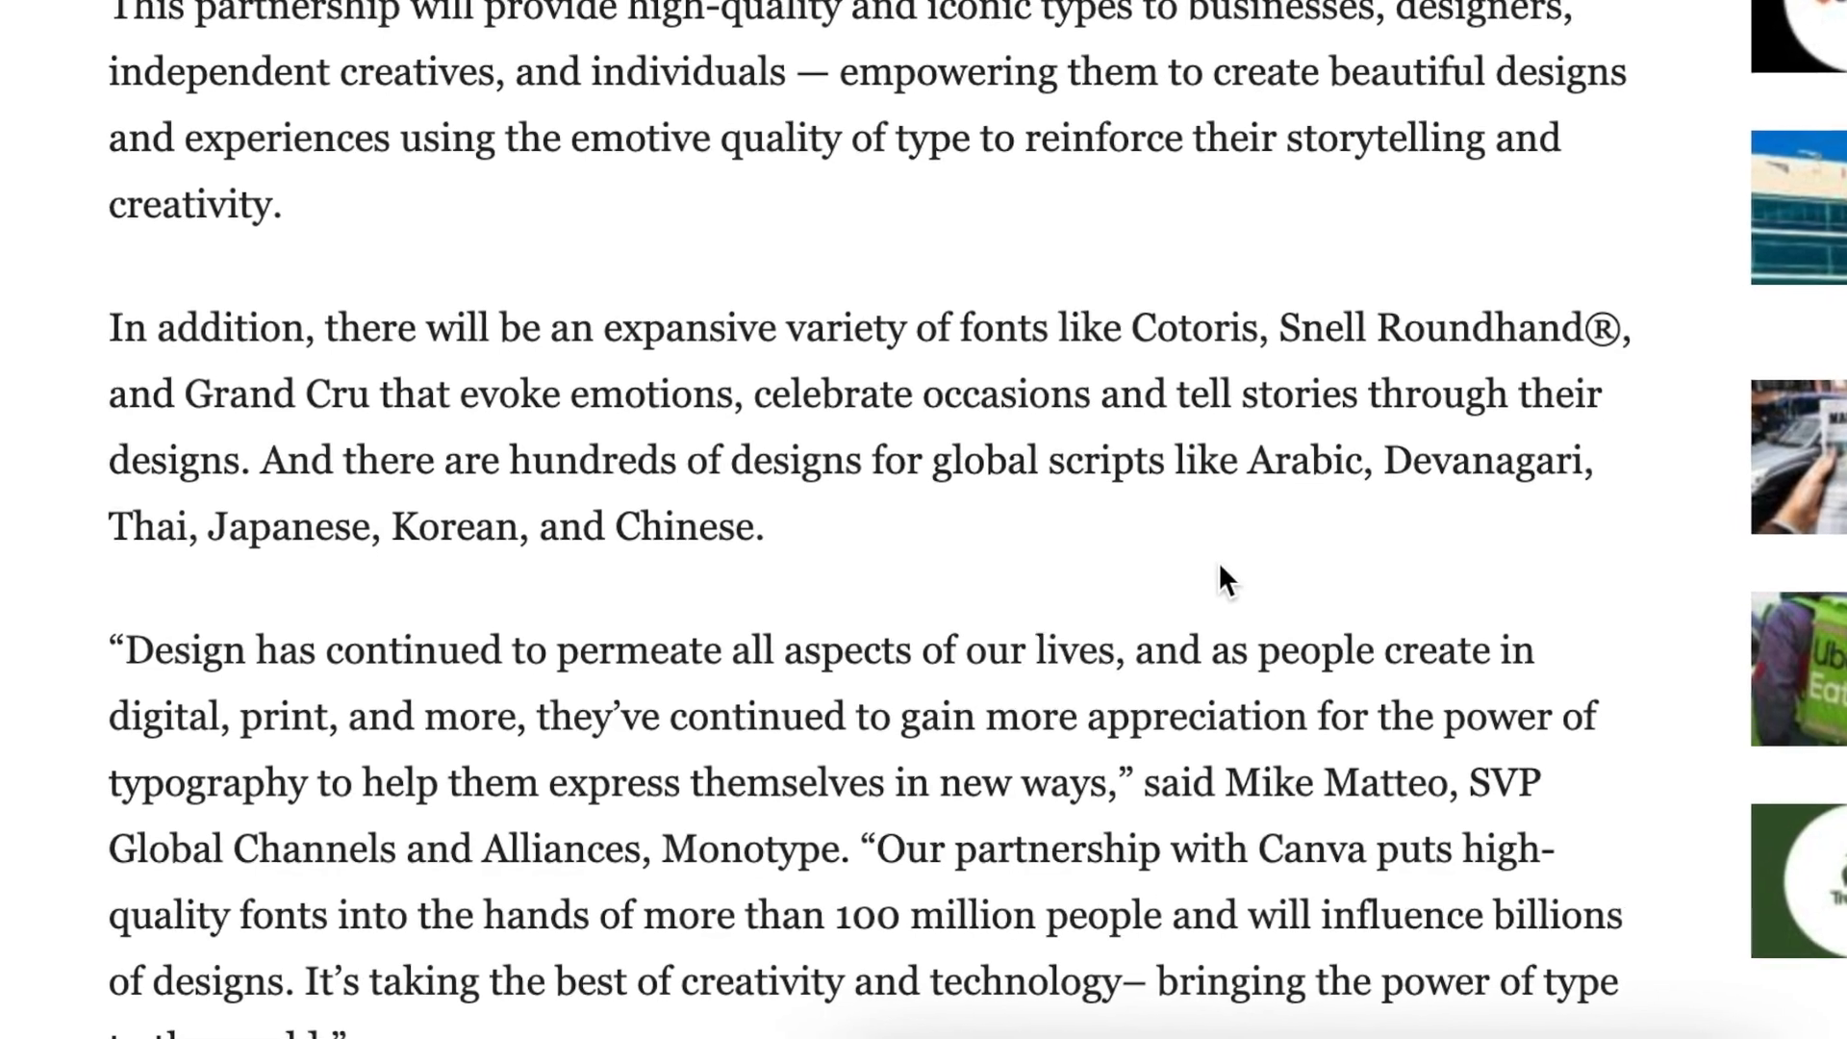
pyautogui.scroll(-3)
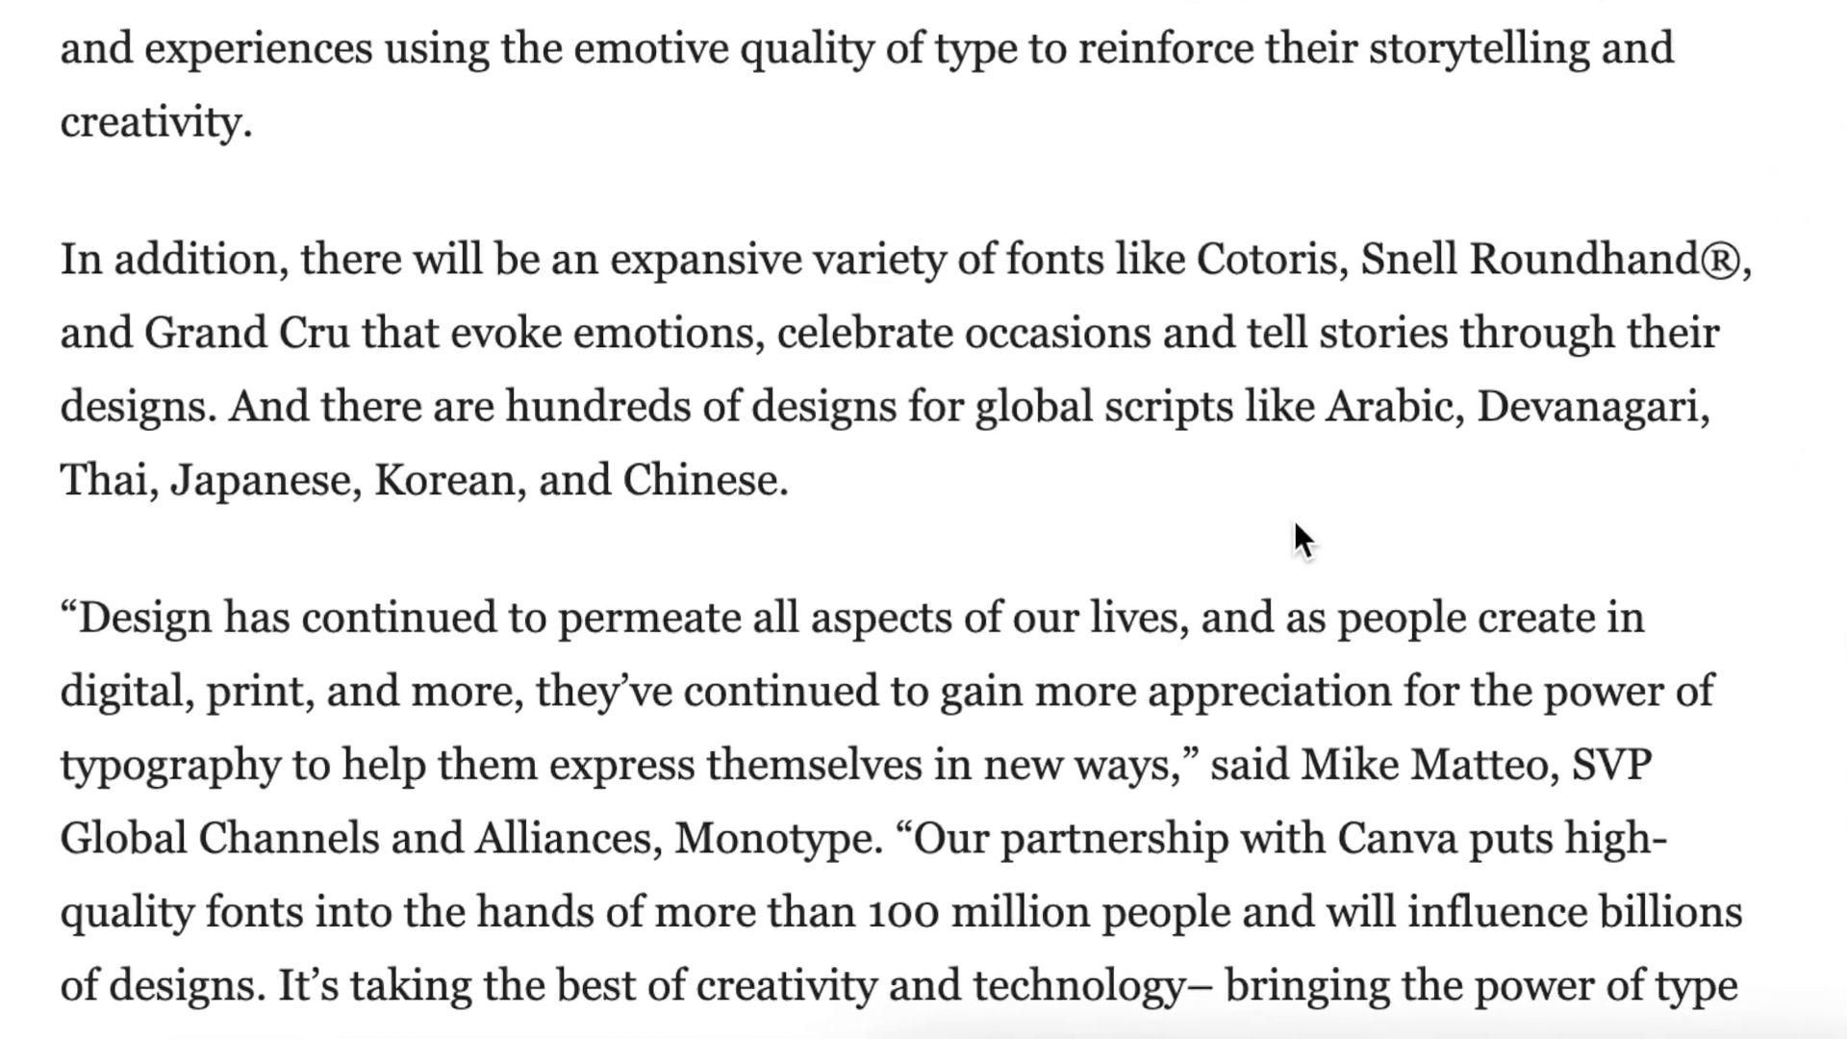
pyautogui.scroll(-3)
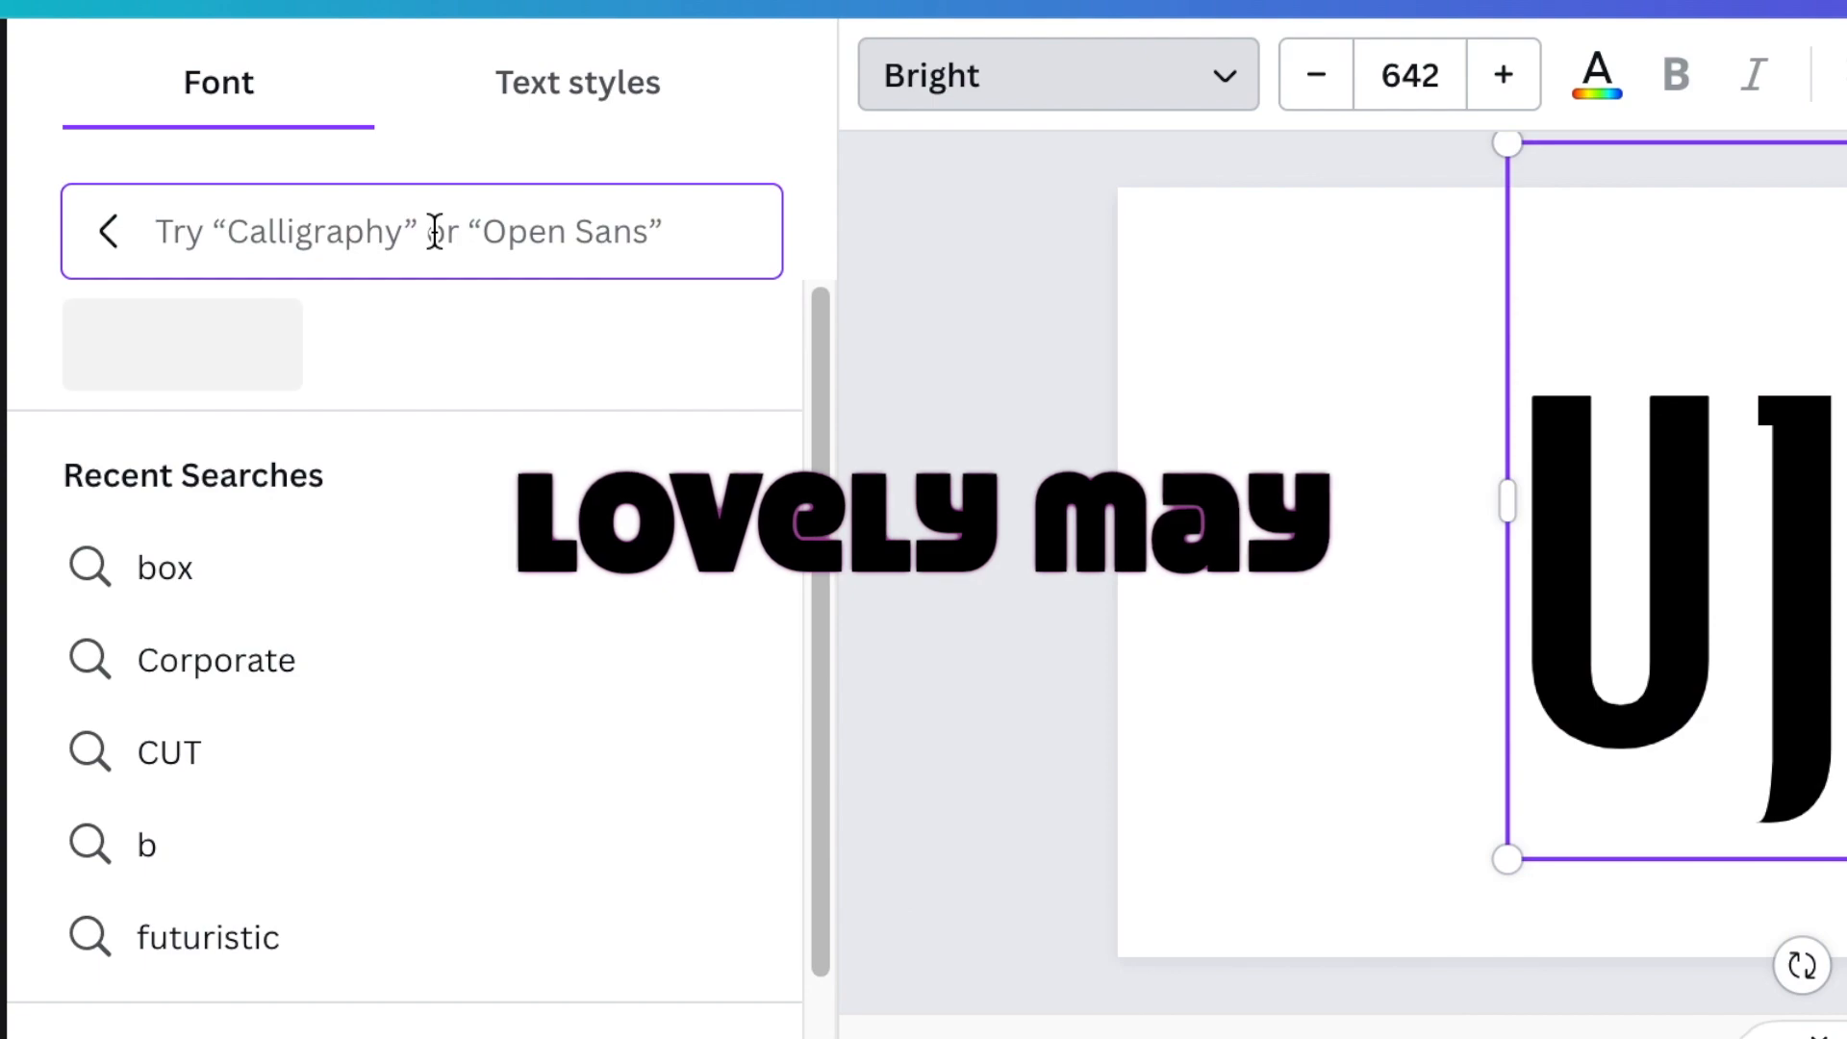
pyautogui.write('lovely')
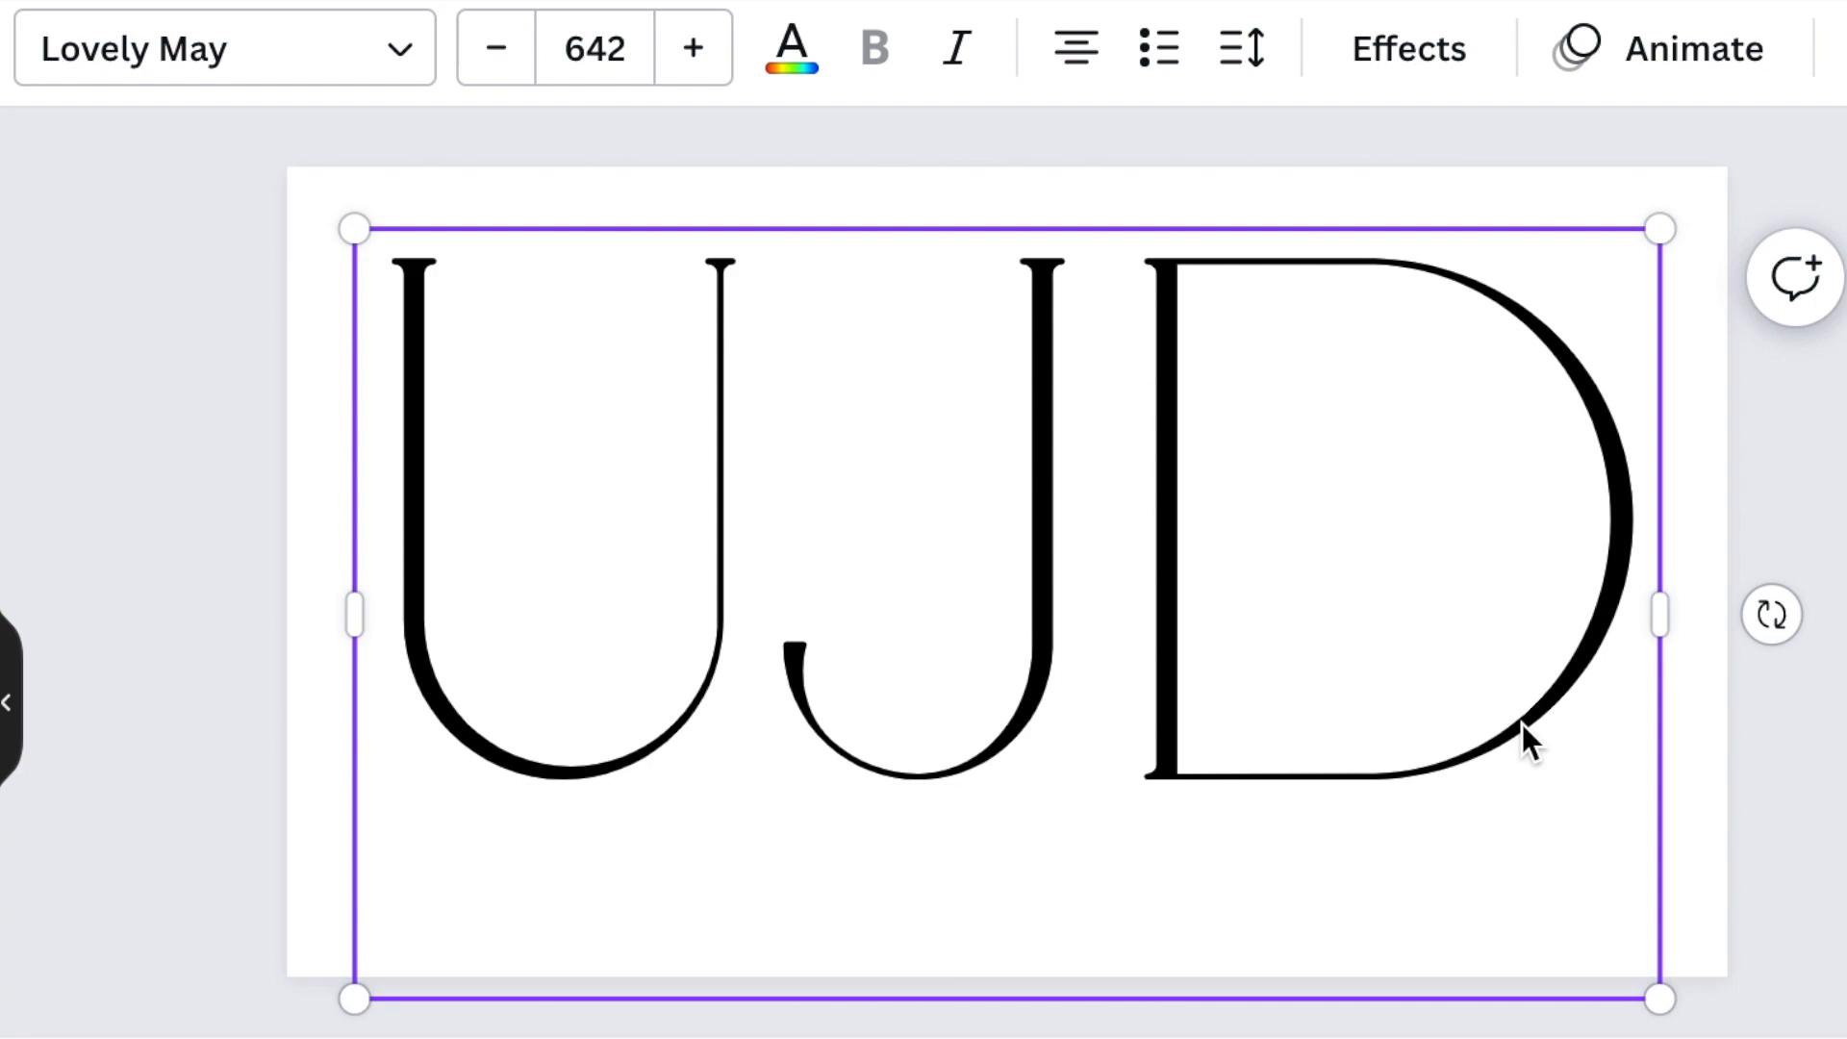
pyautogui.click(224, 48)
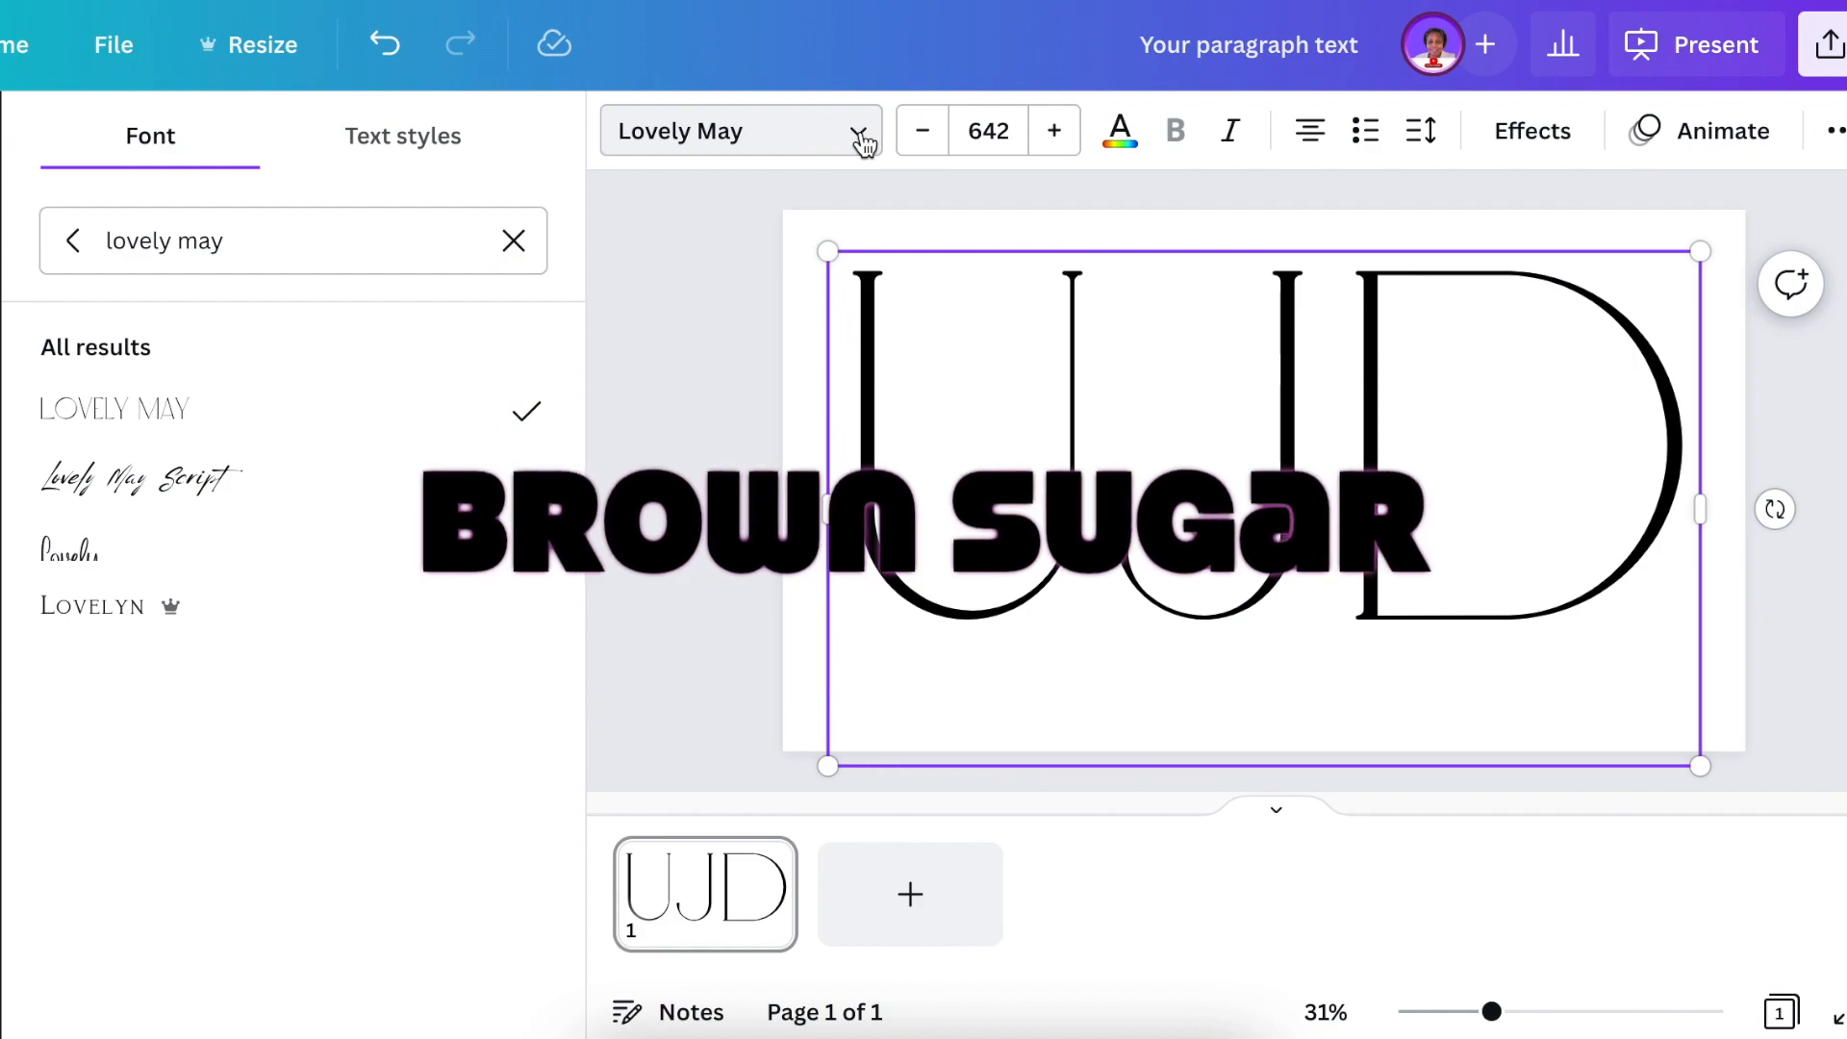
# Clear the search and apply Tomorrow Thin to the UJD letters.
pyautogui.press('backspace')
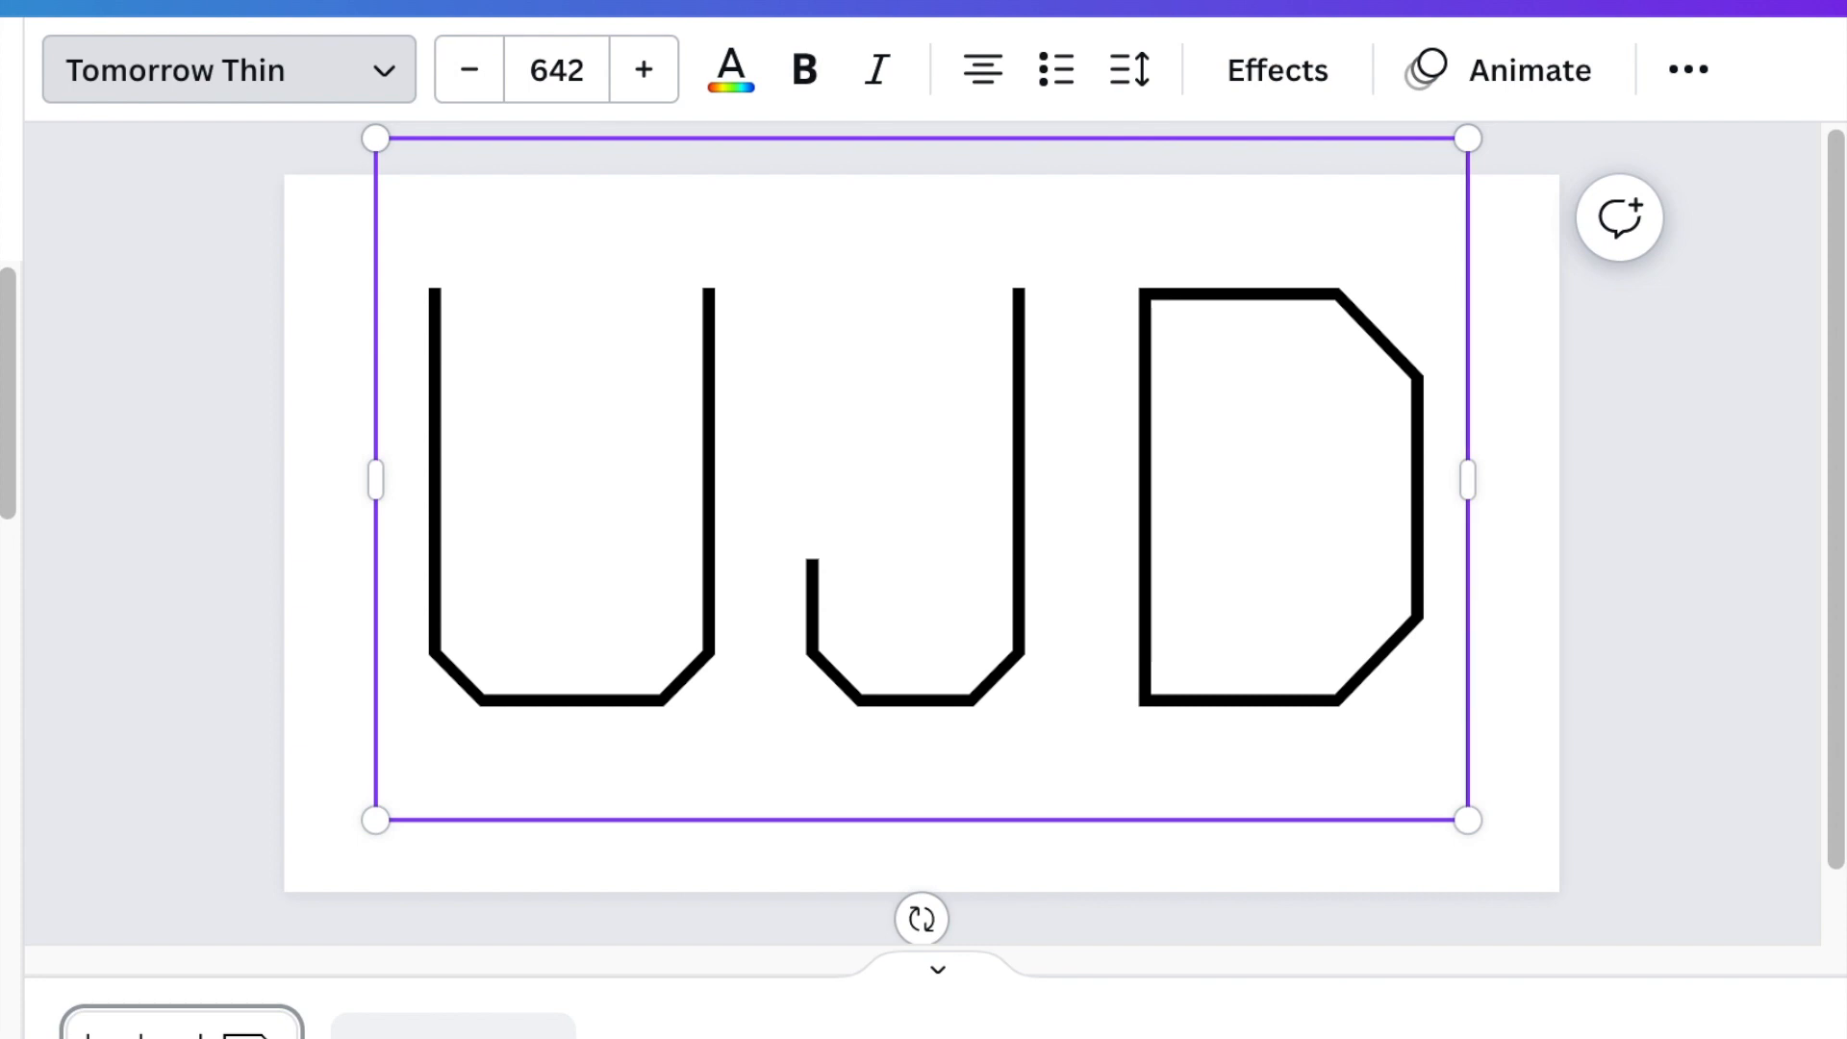
pyautogui.click(212, 69)
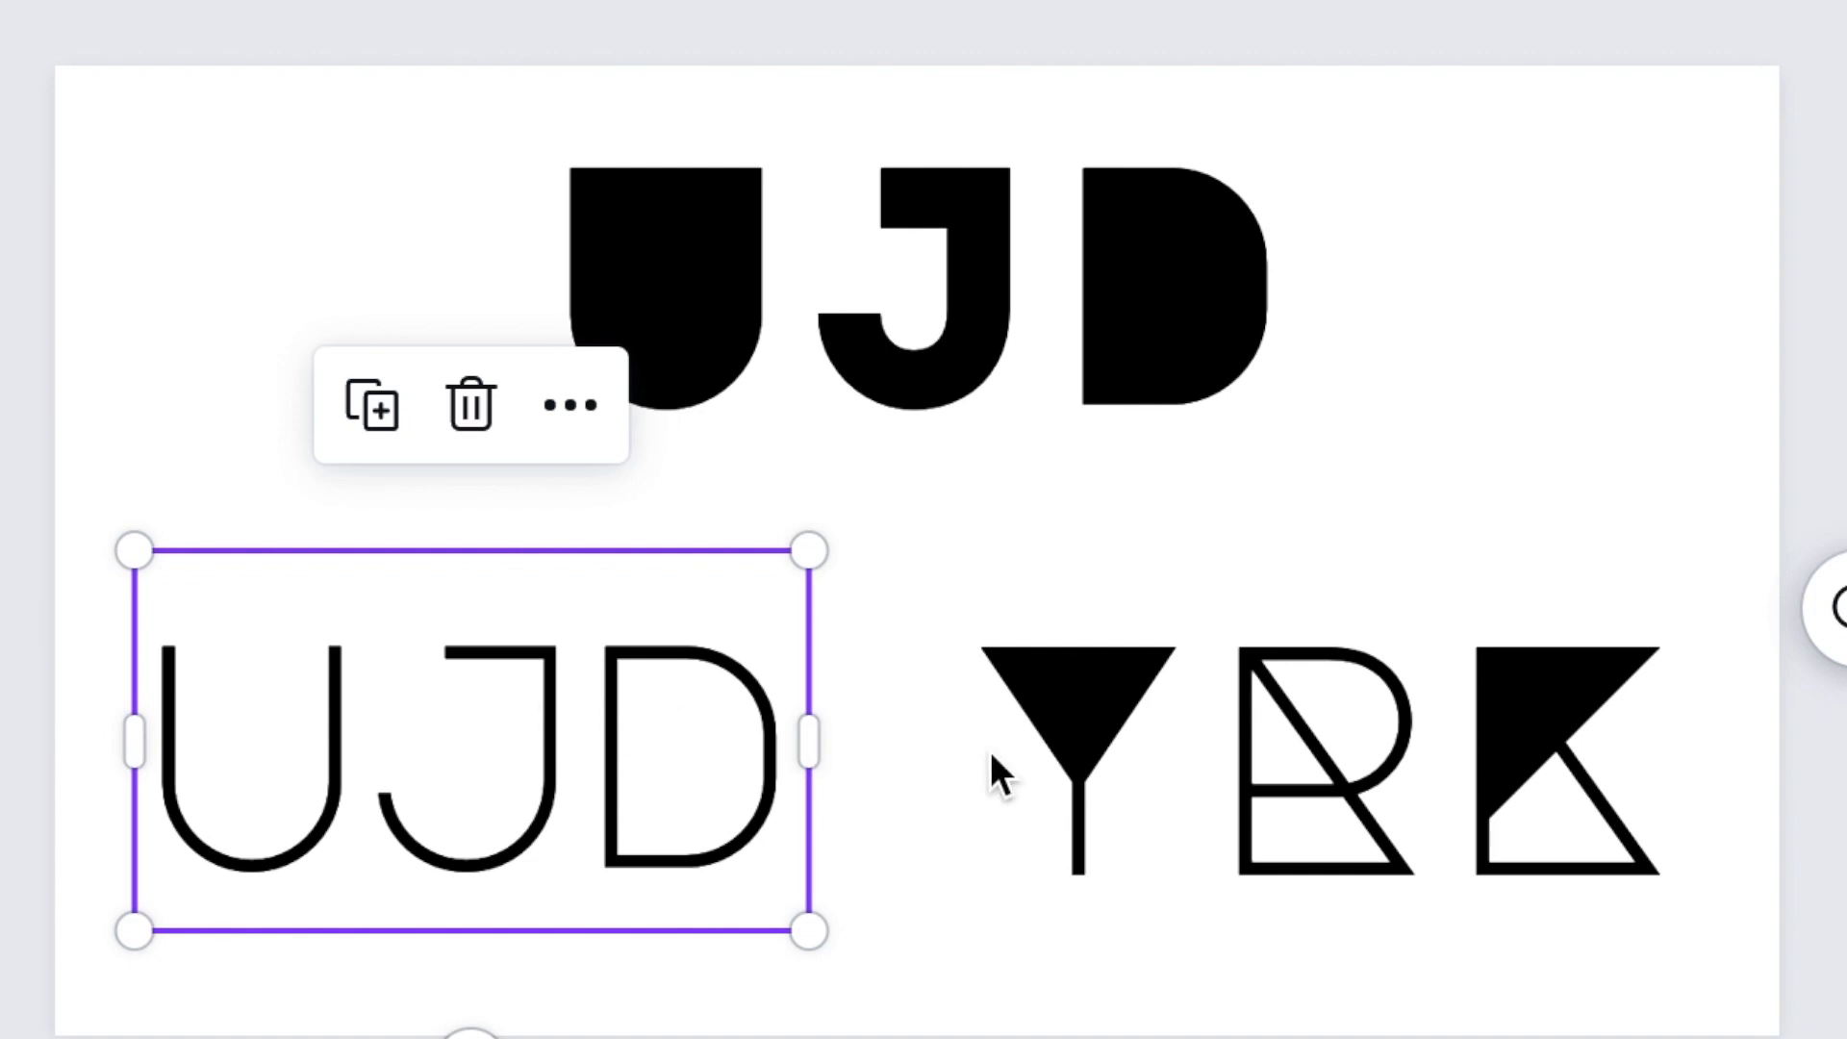
# Select the angular YRK lettering to compare it with the UJD samples.
pyautogui.click(1355, 754)
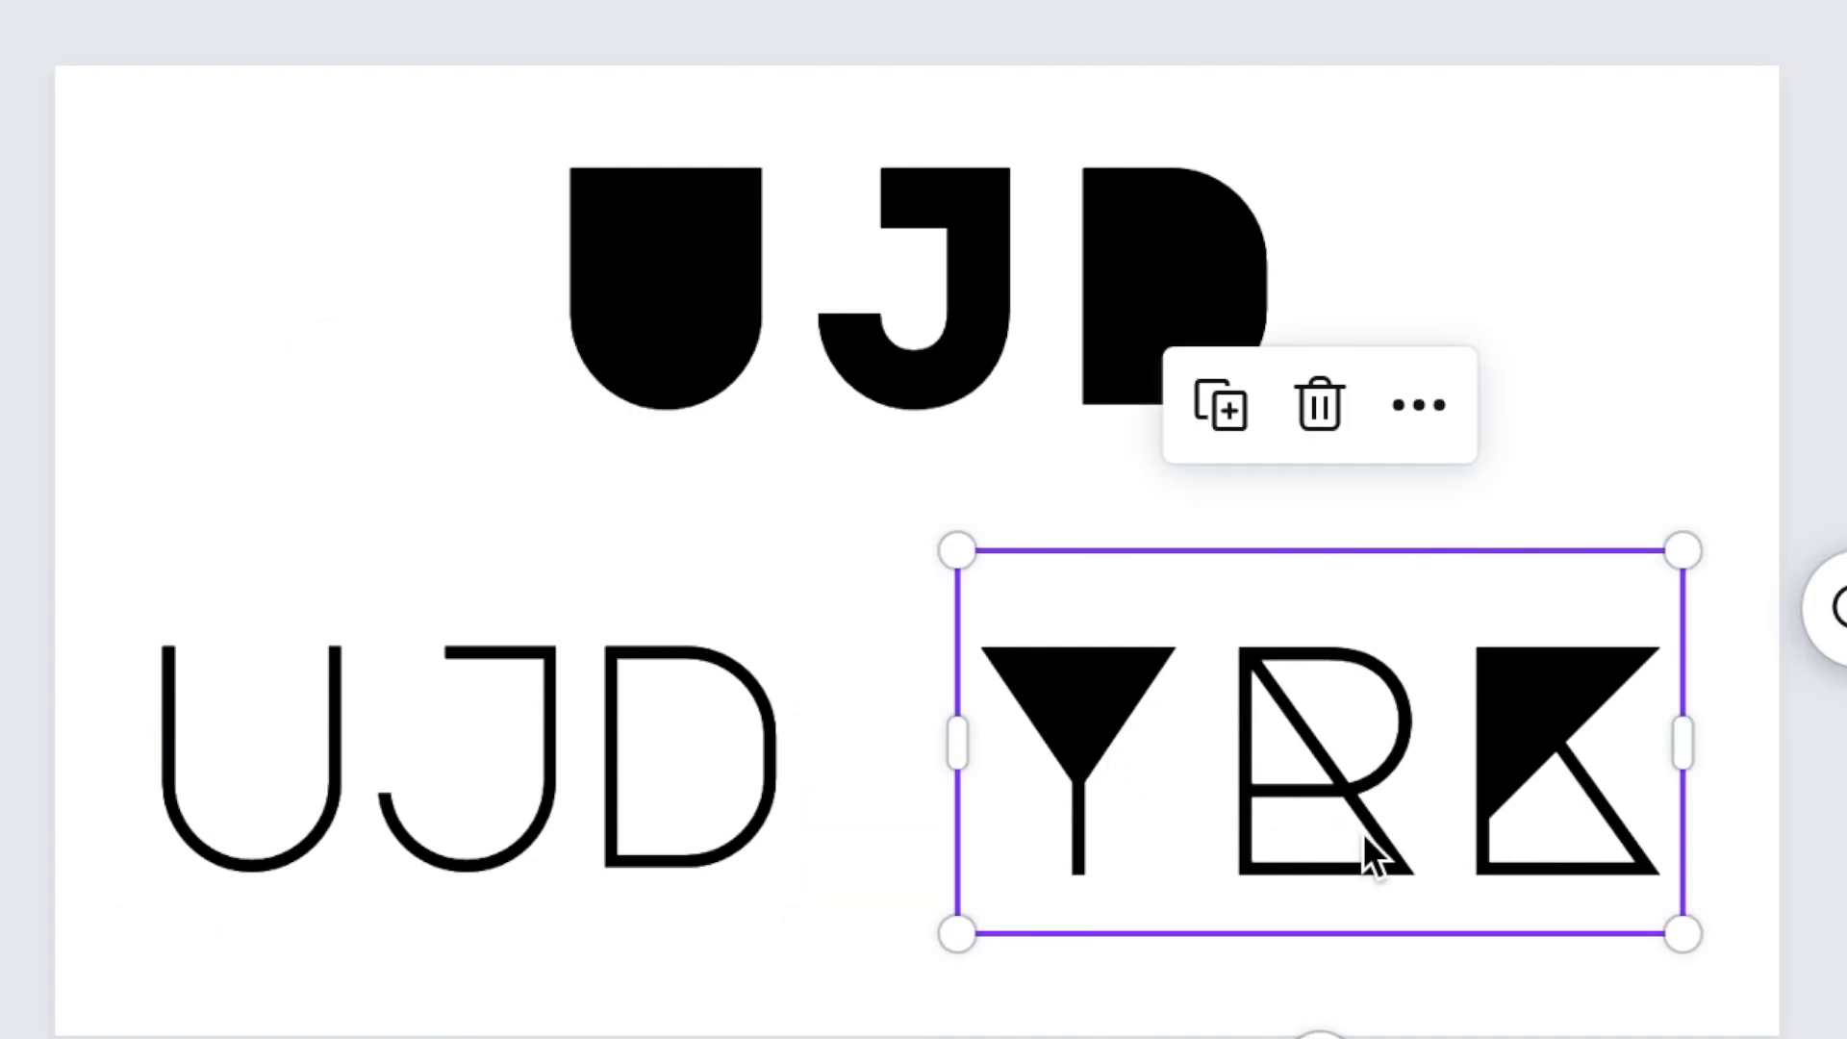
pyautogui.moveTo(1512, 792)
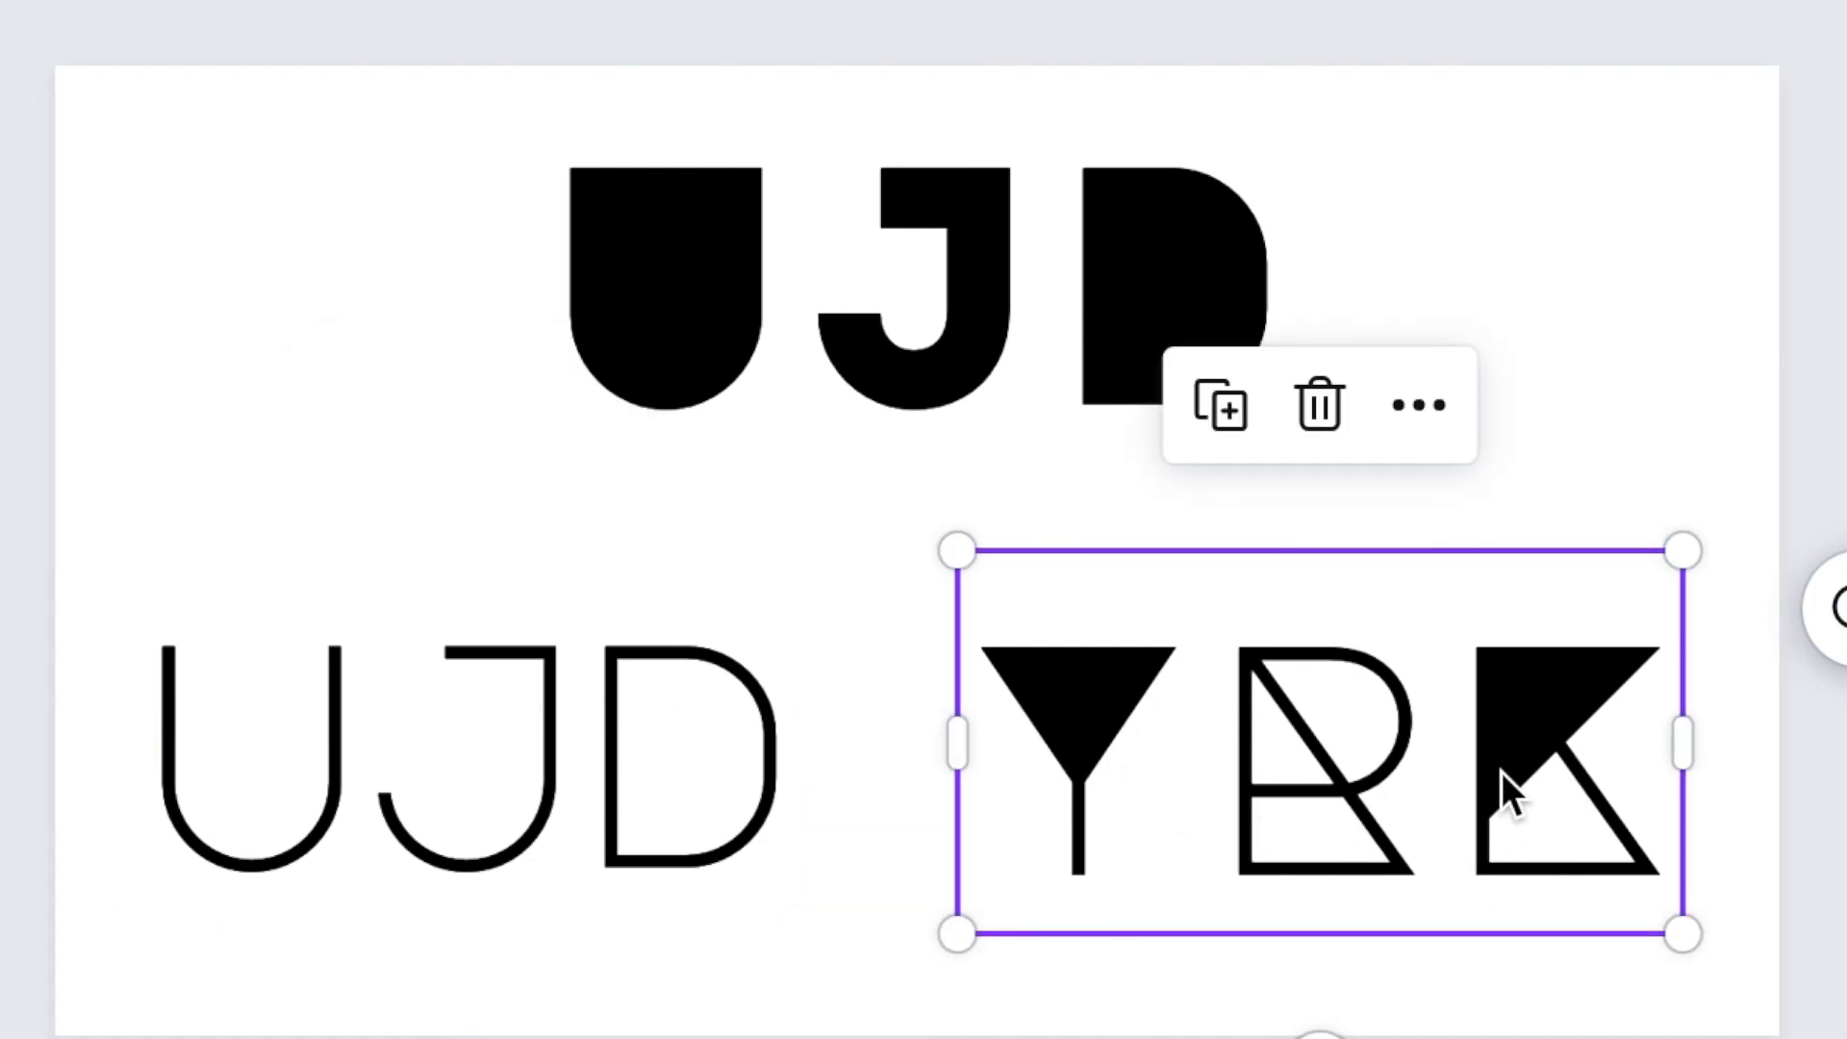
pyautogui.moveTo(1591, 859)
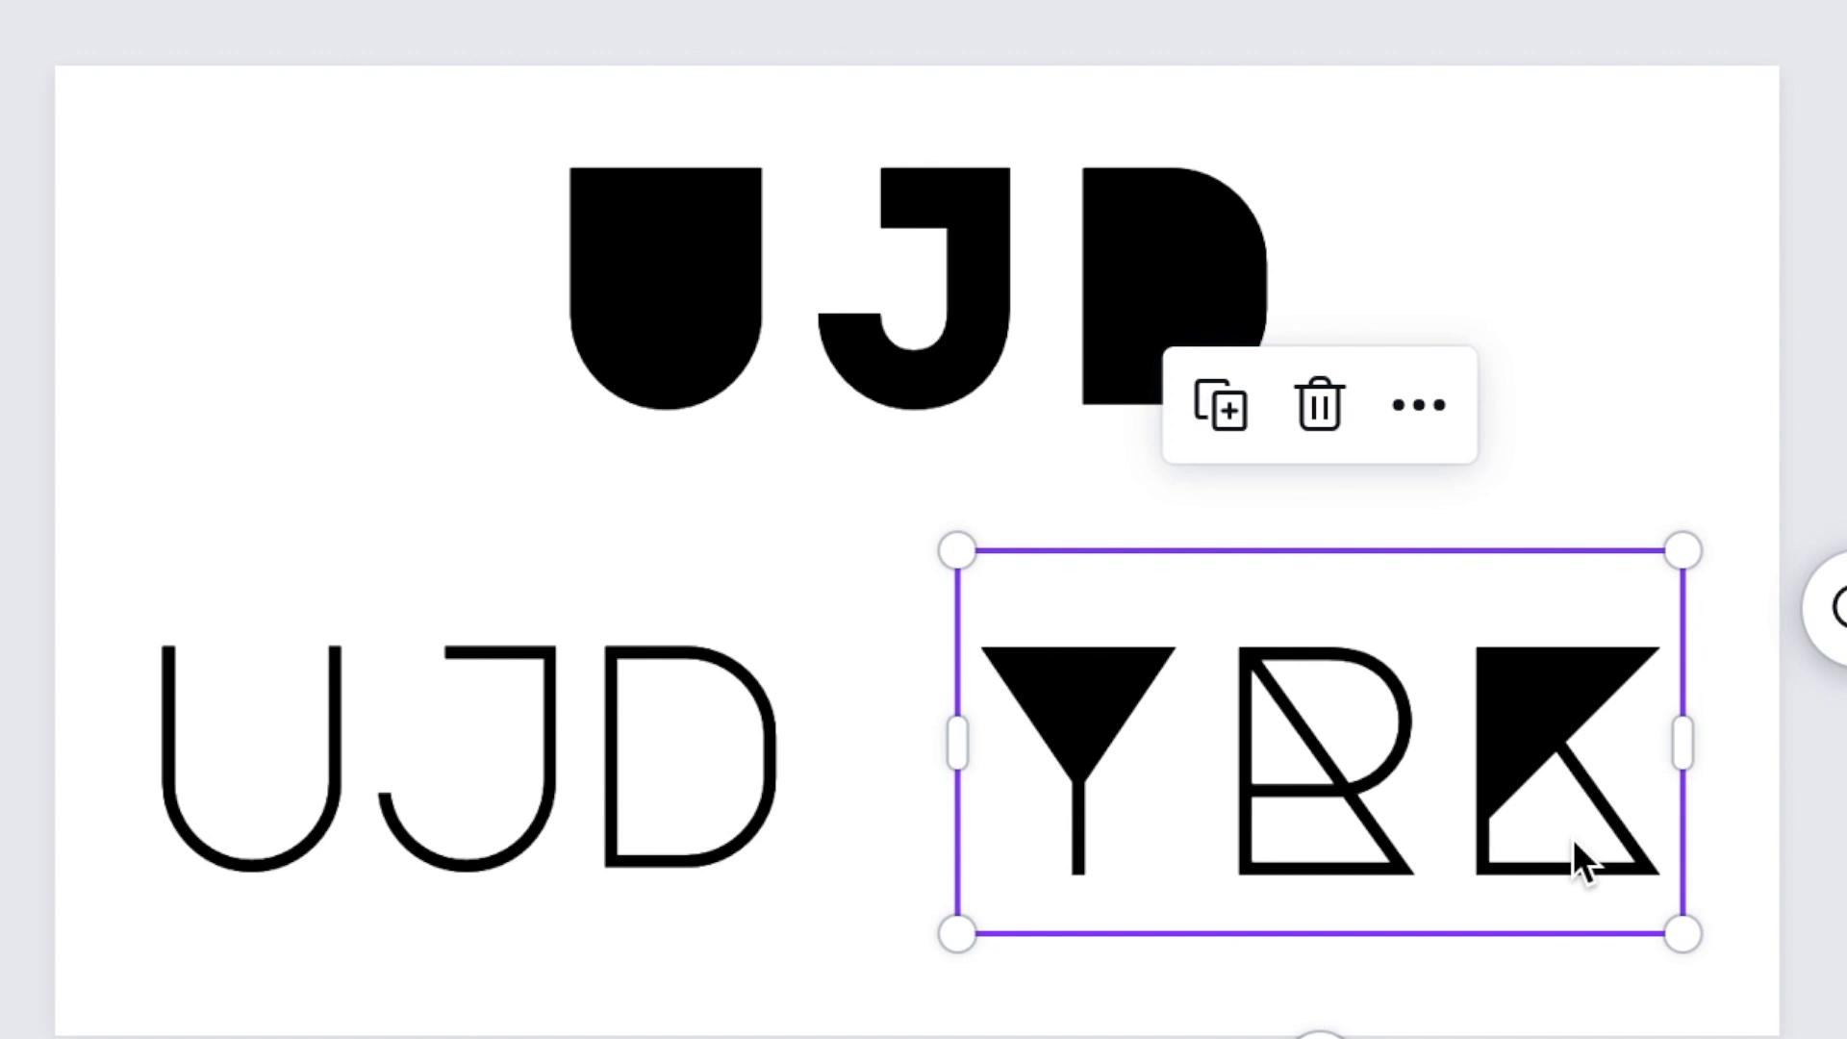
pyautogui.moveTo(1085, 746)
pyautogui.write('roboto')
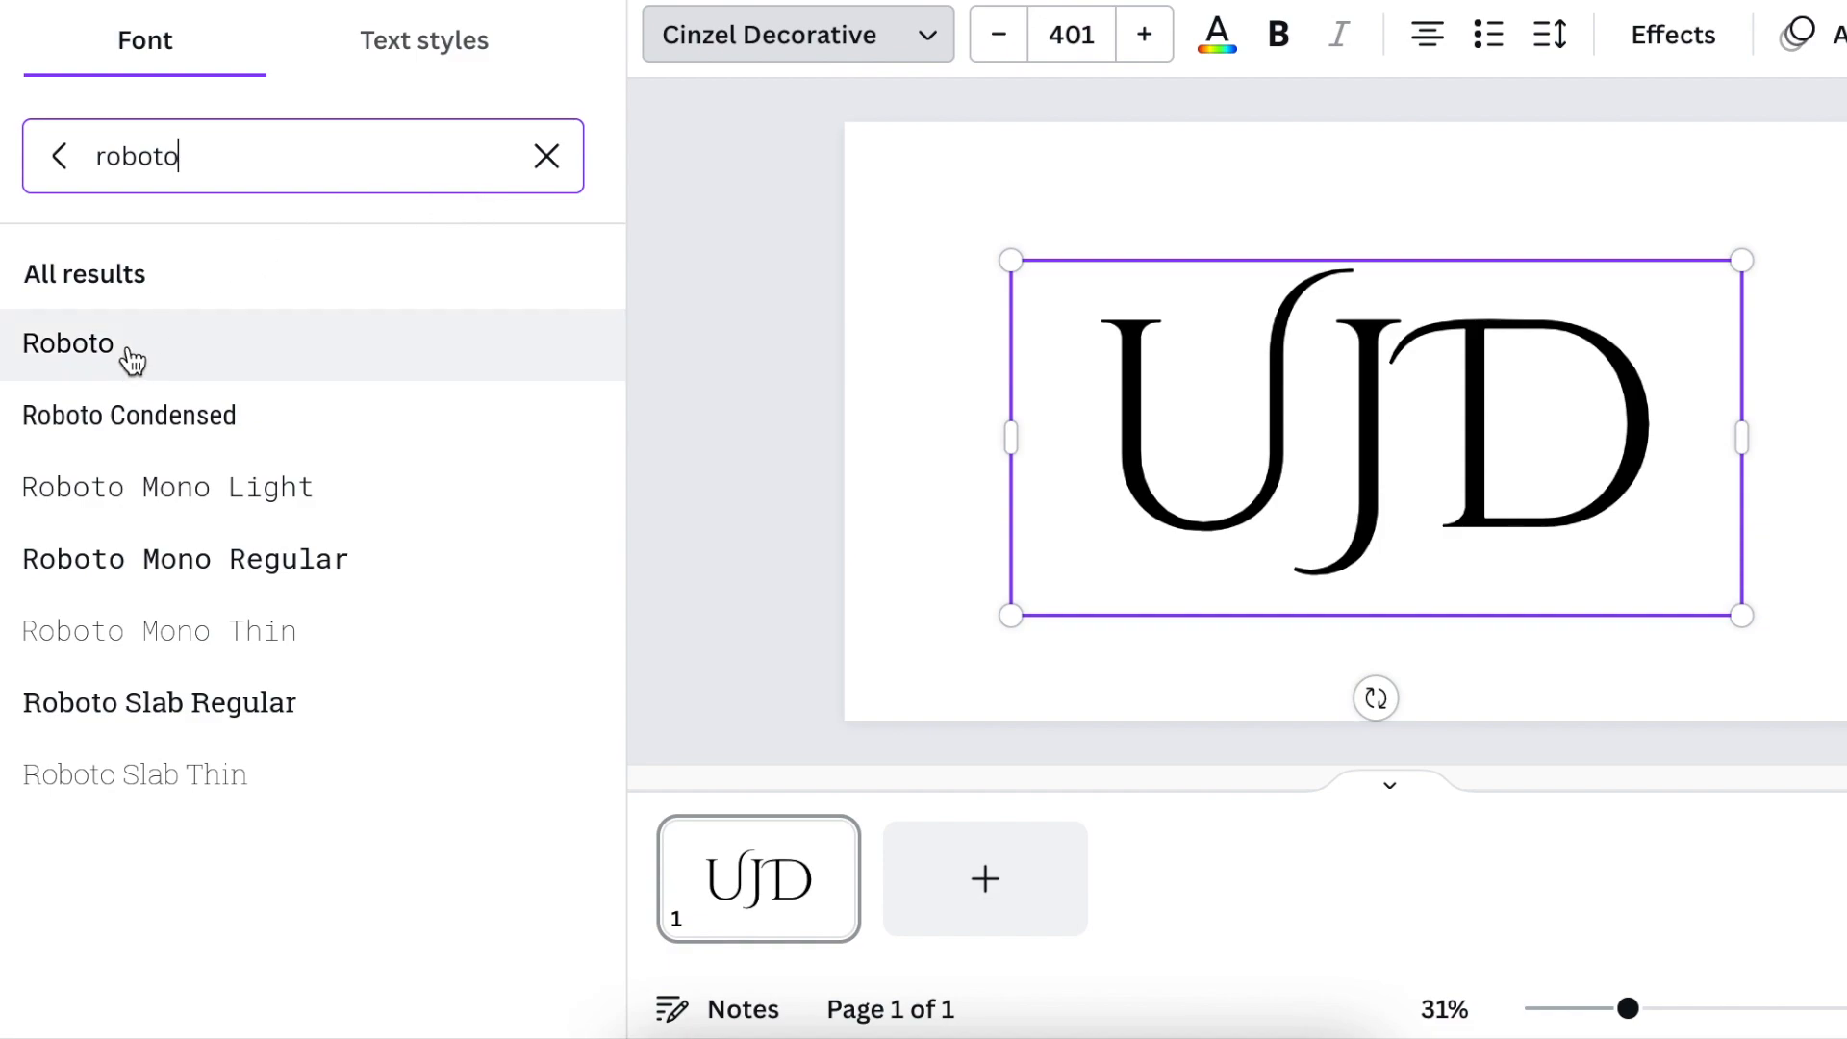
# Try Roboto and Roboto Mono variants on UJD, then search 'megrim' for the Megrim font.
pyautogui.click(67, 342)
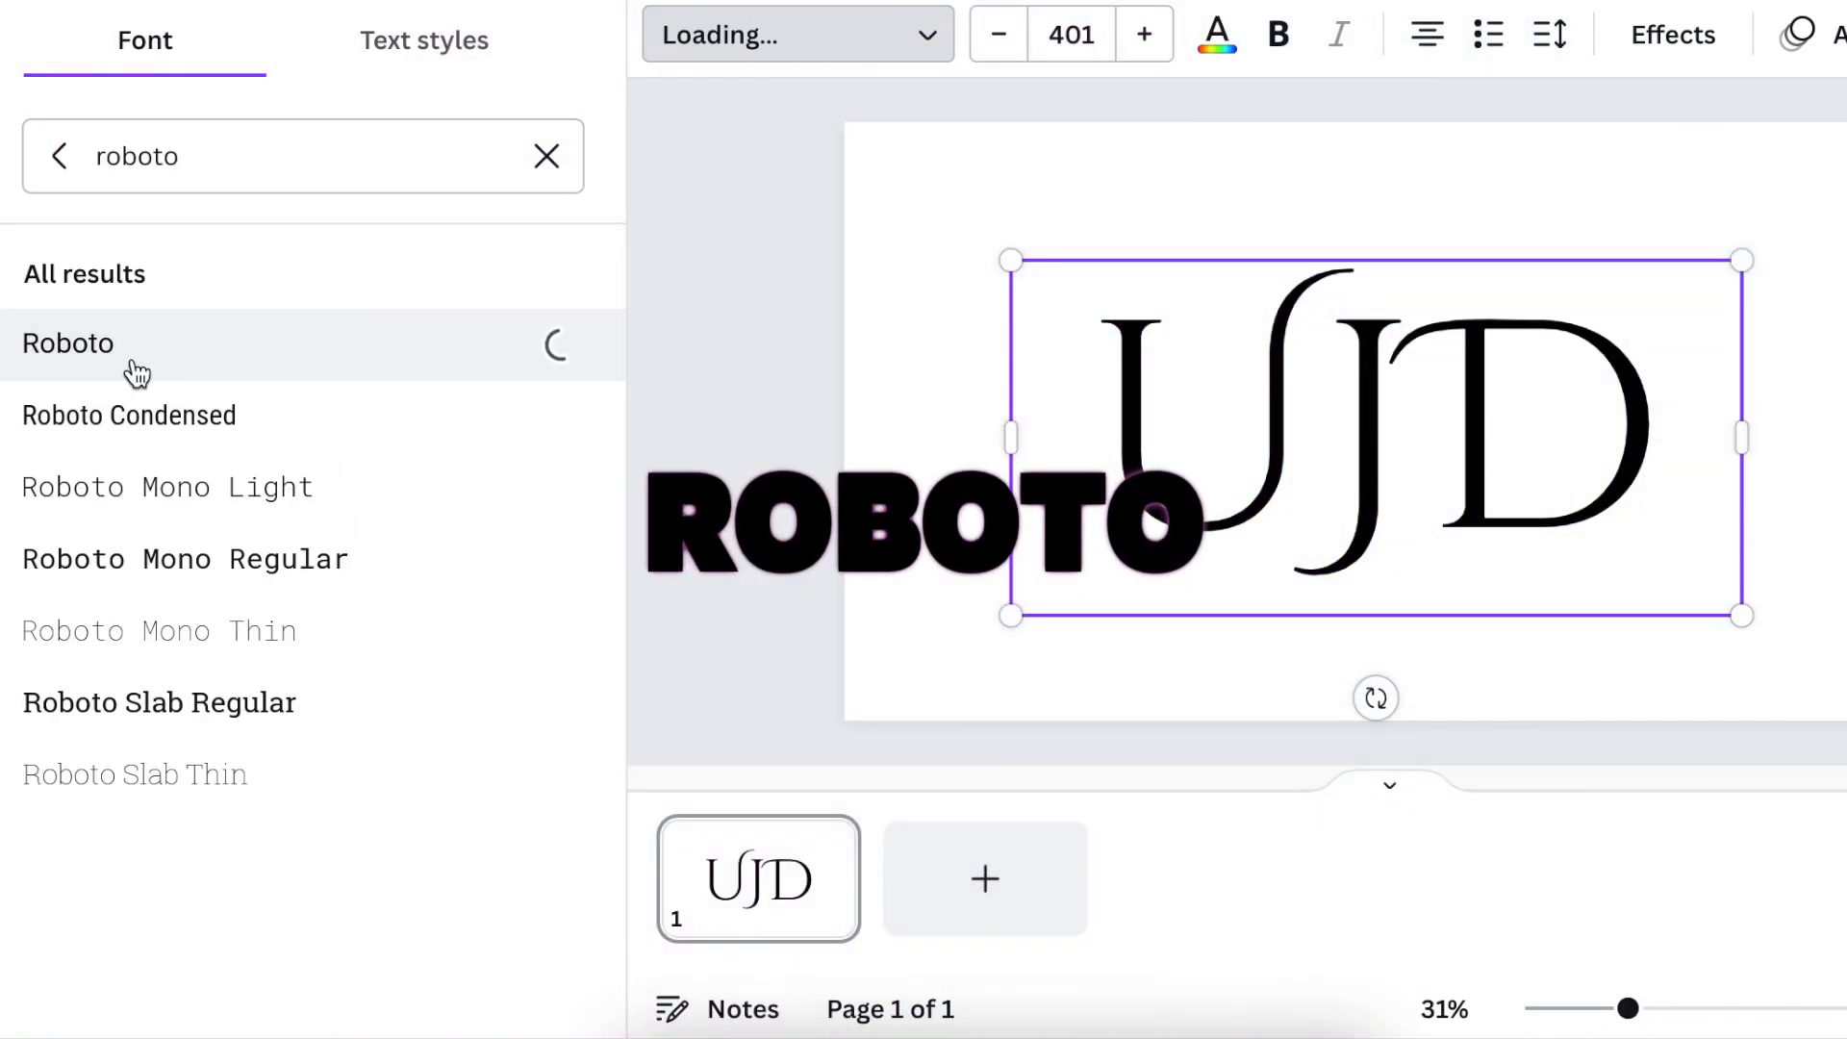
pyautogui.click(68, 342)
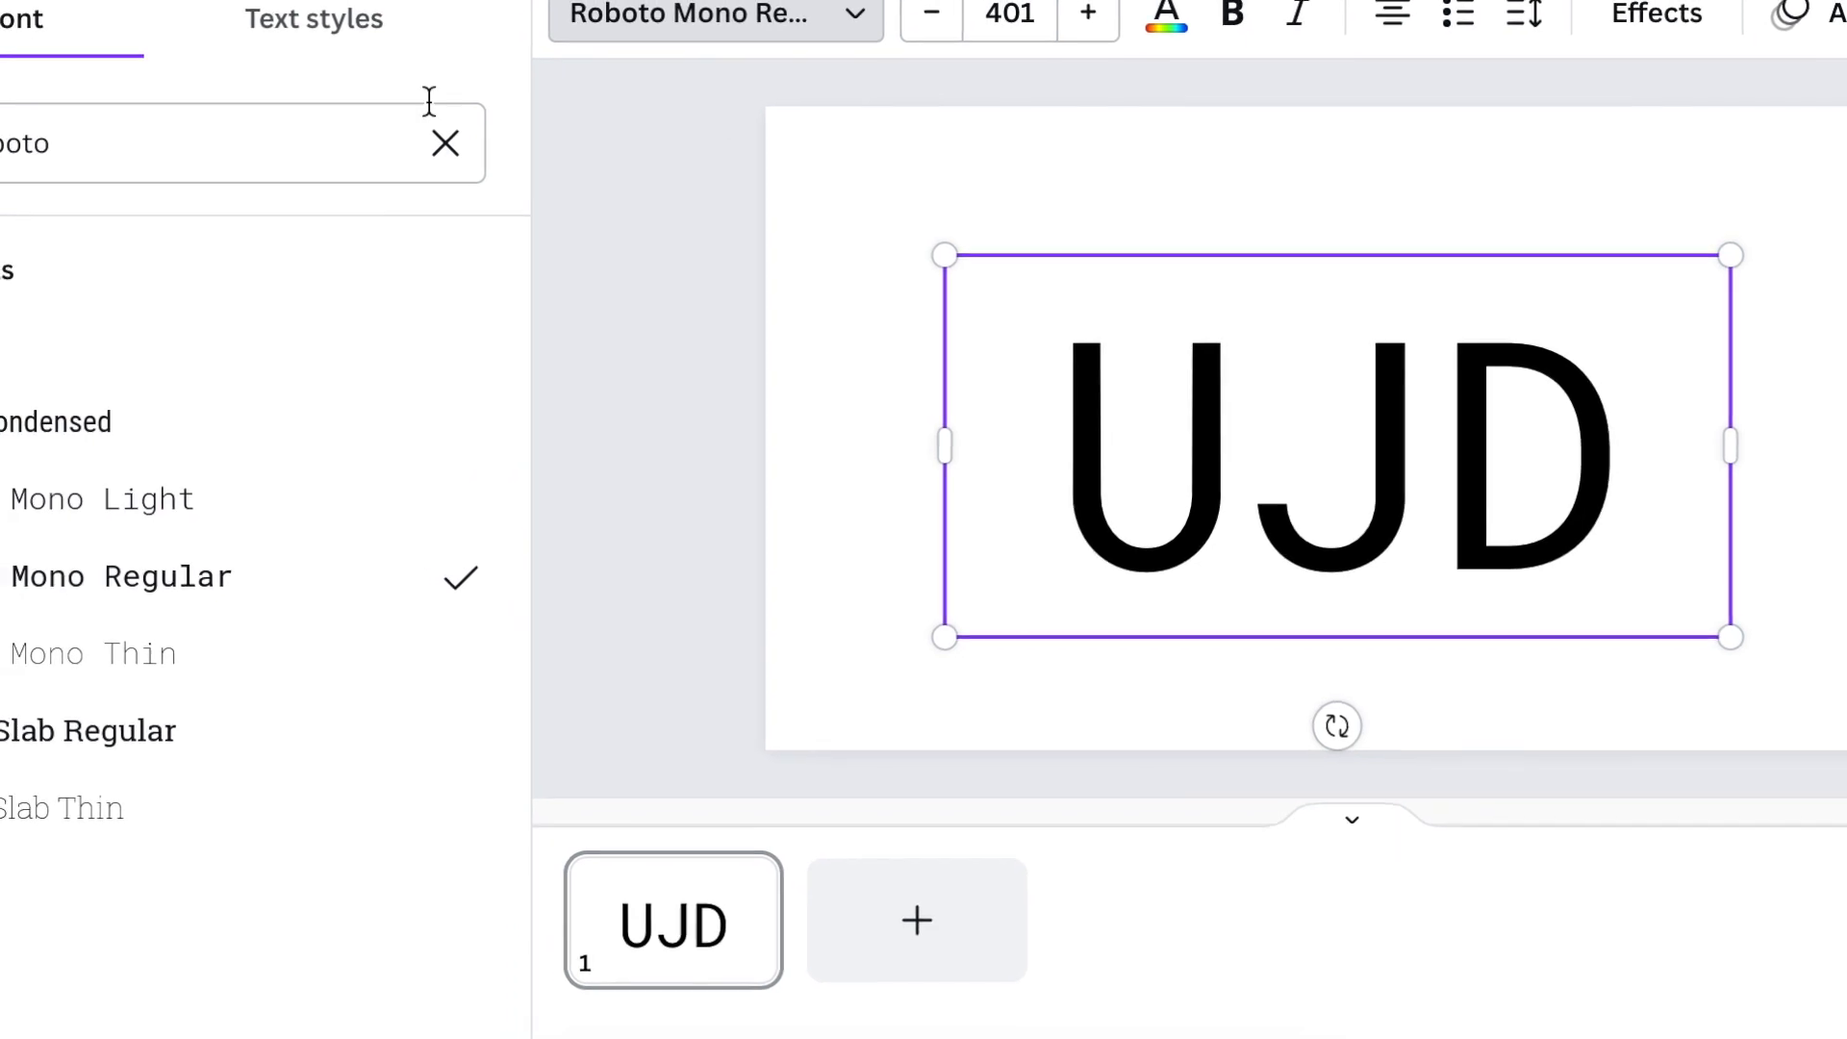
pyautogui.write('m')
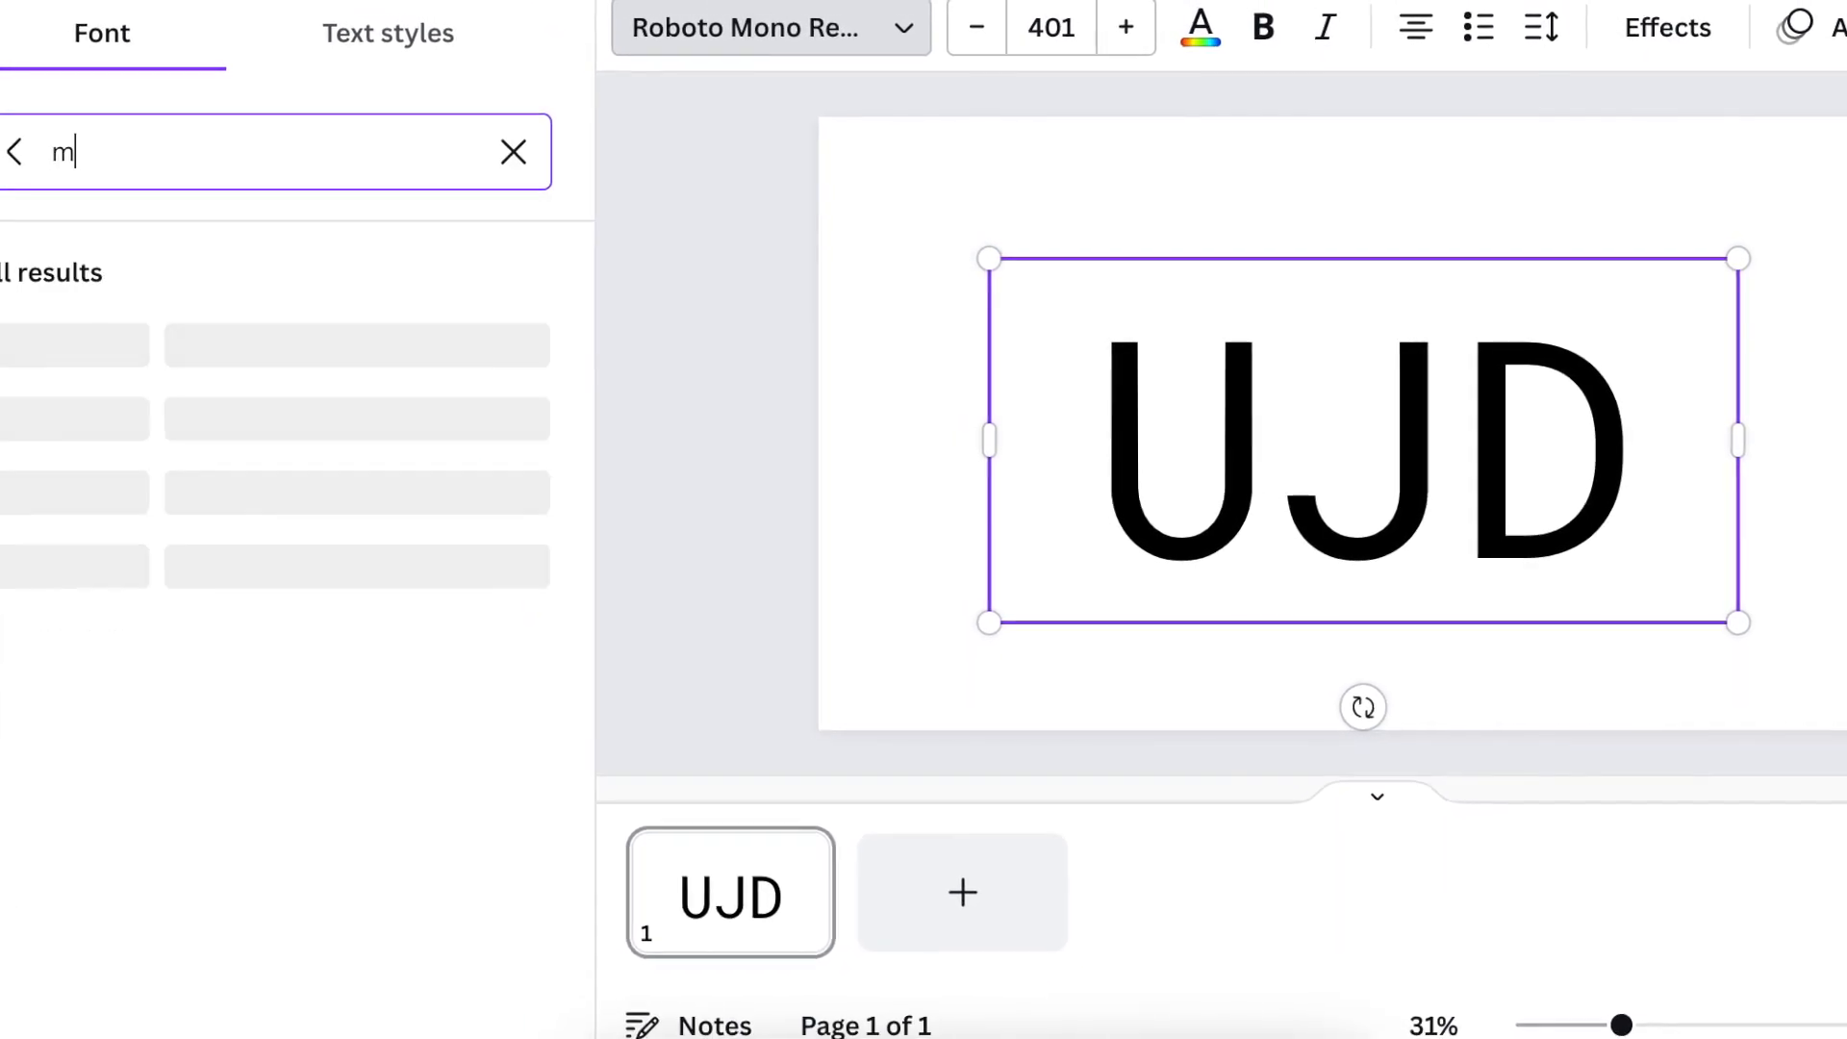
pyautogui.write('egri')
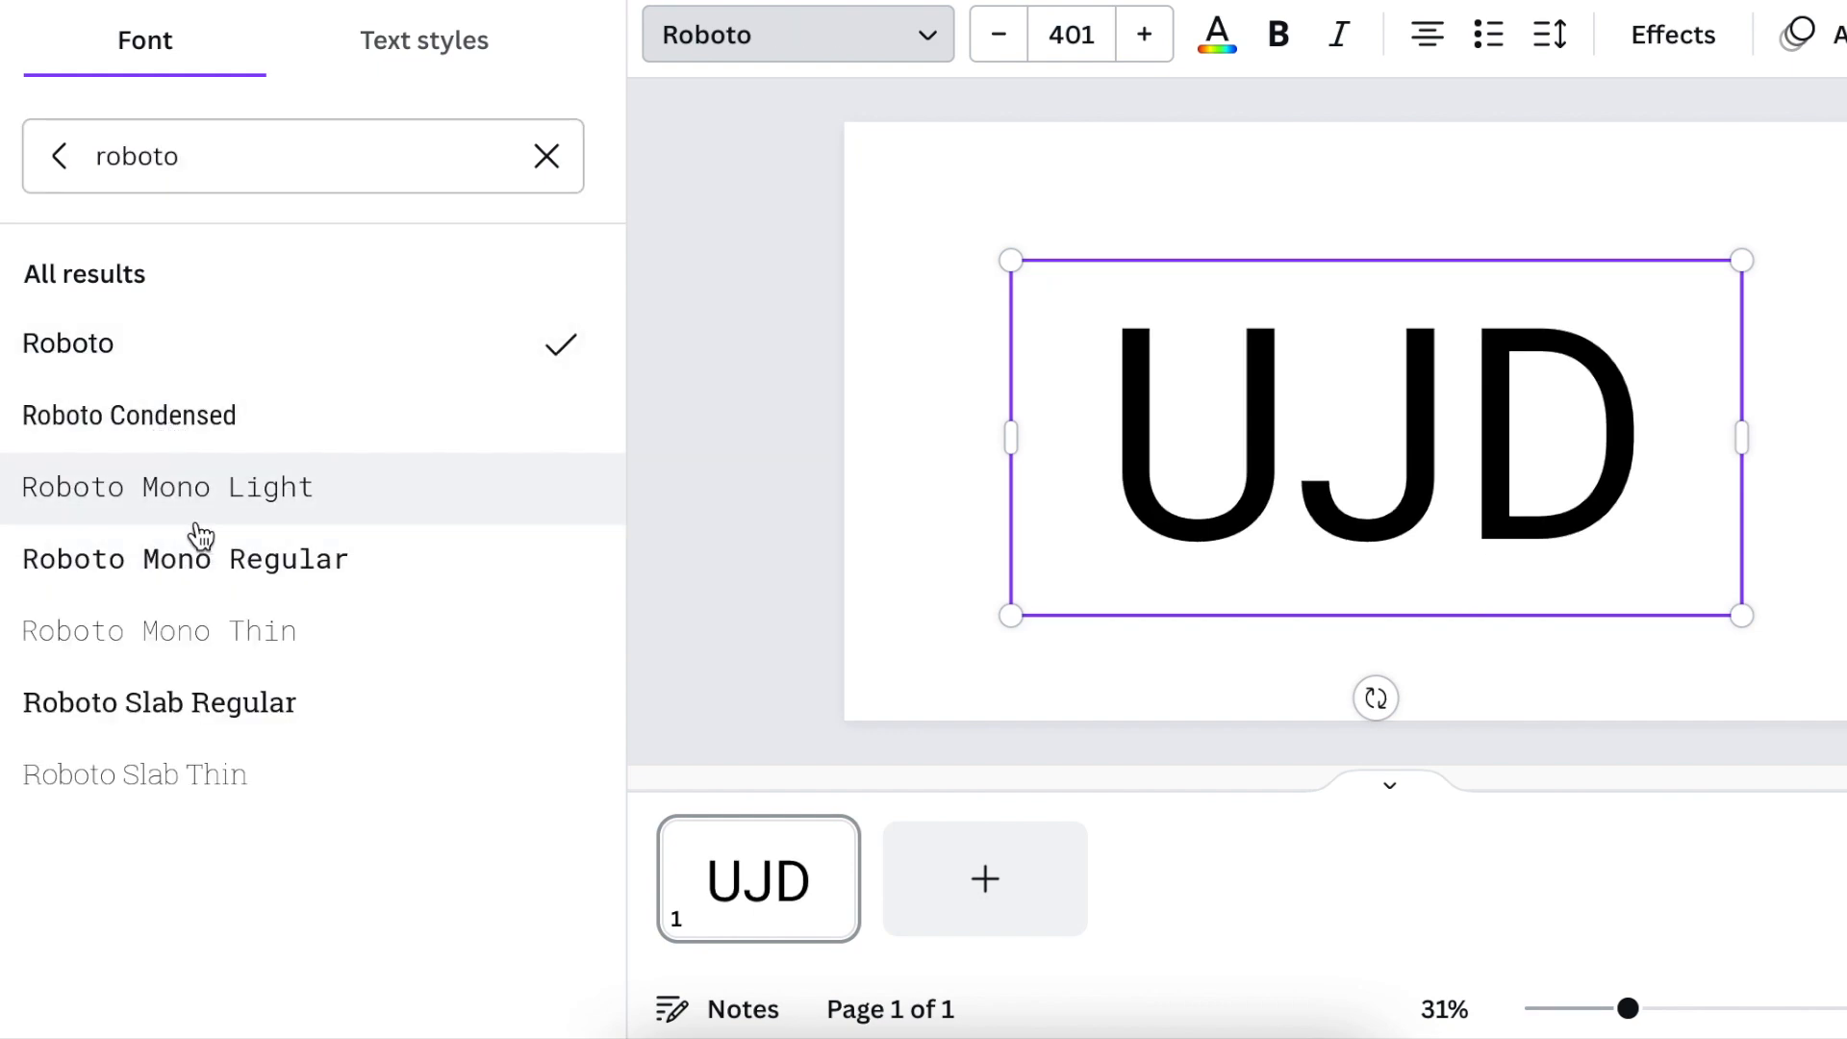
pyautogui.click(185, 557)
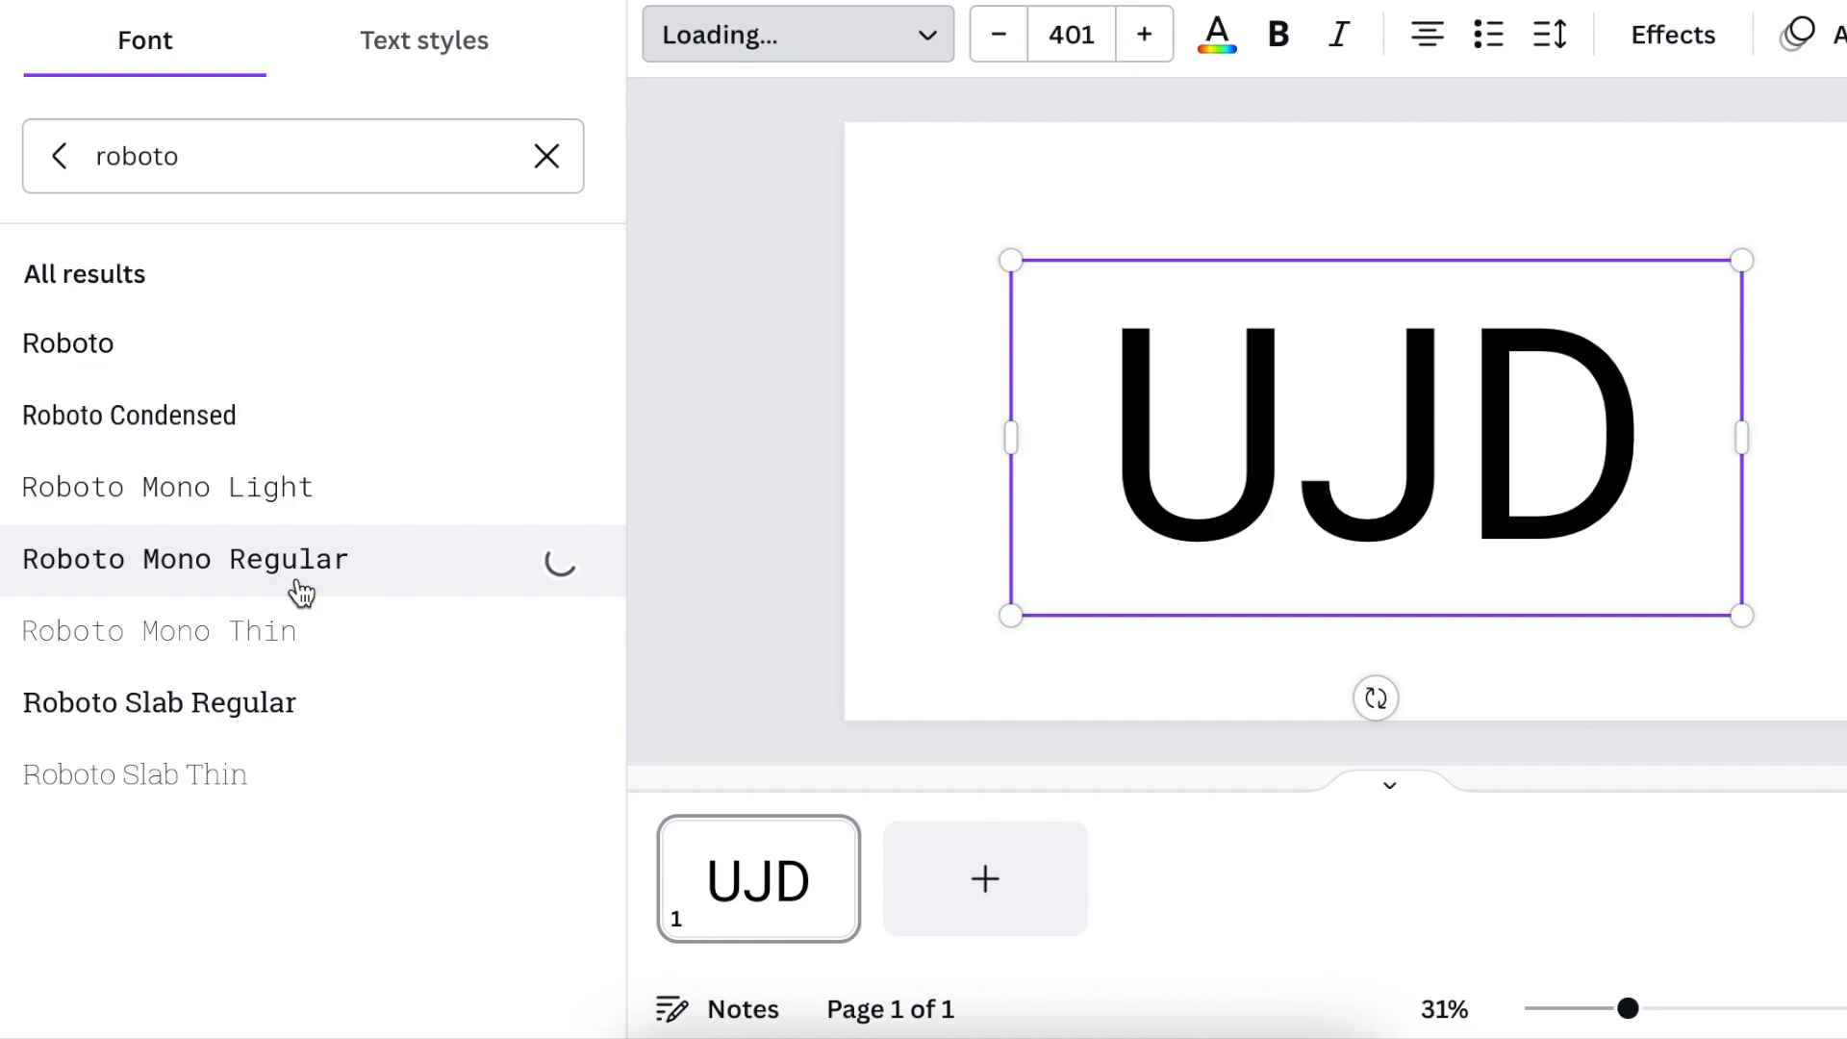
pyautogui.click(185, 558)
pyautogui.write('megrim')
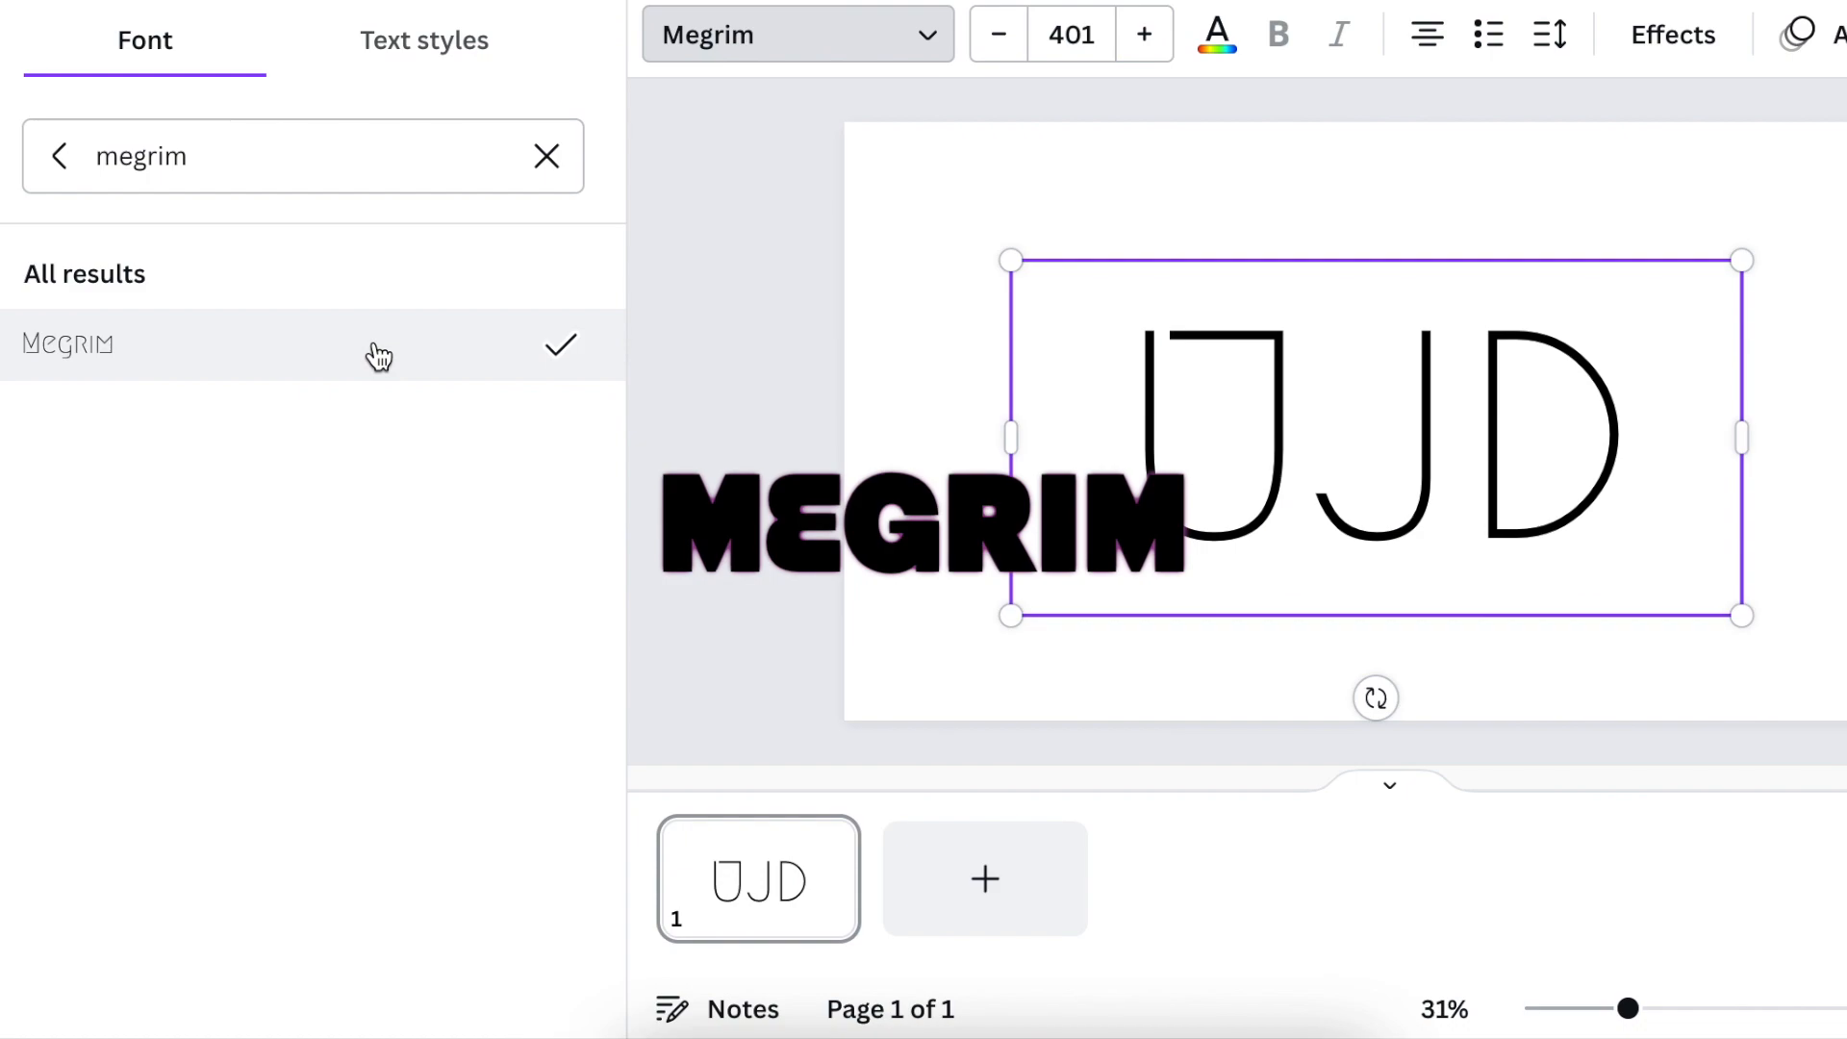
# Try Borsok, then search 'coiny' and apply the heavy rounded Coiny to UJD.
pyautogui.click(67, 344)
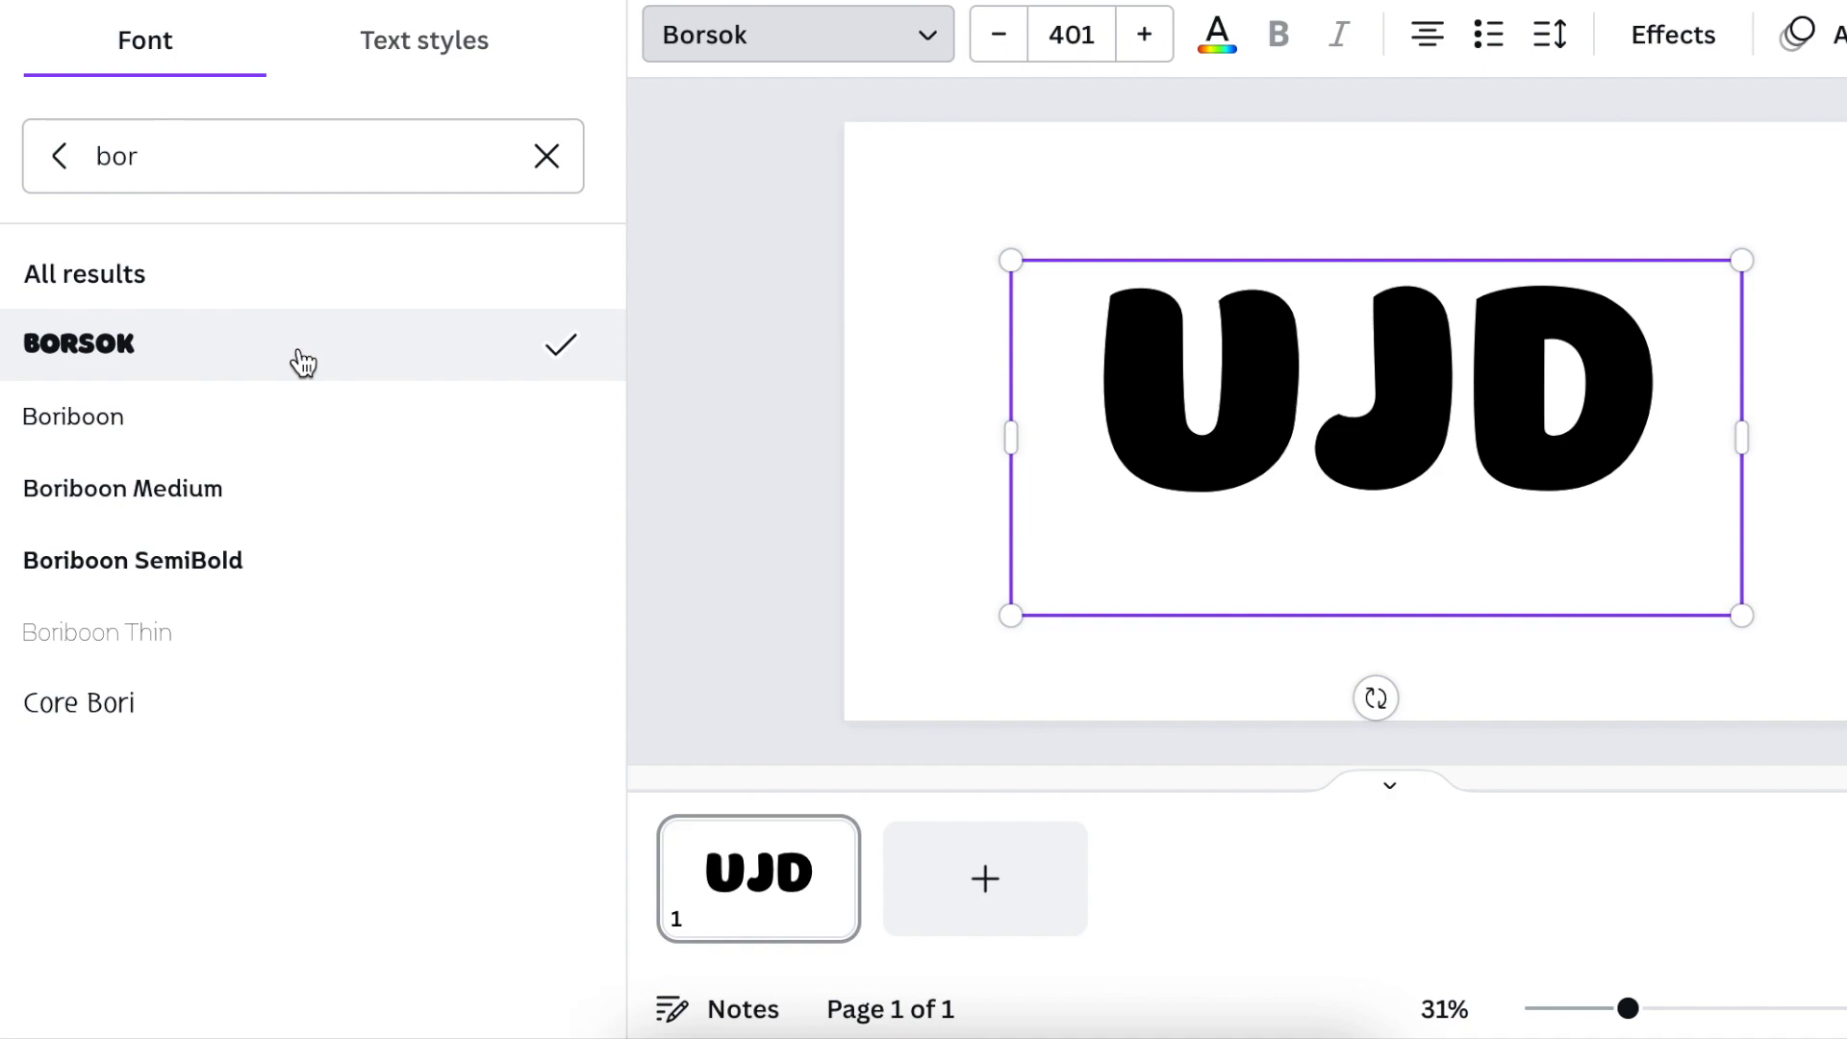
pyautogui.write('coiny')
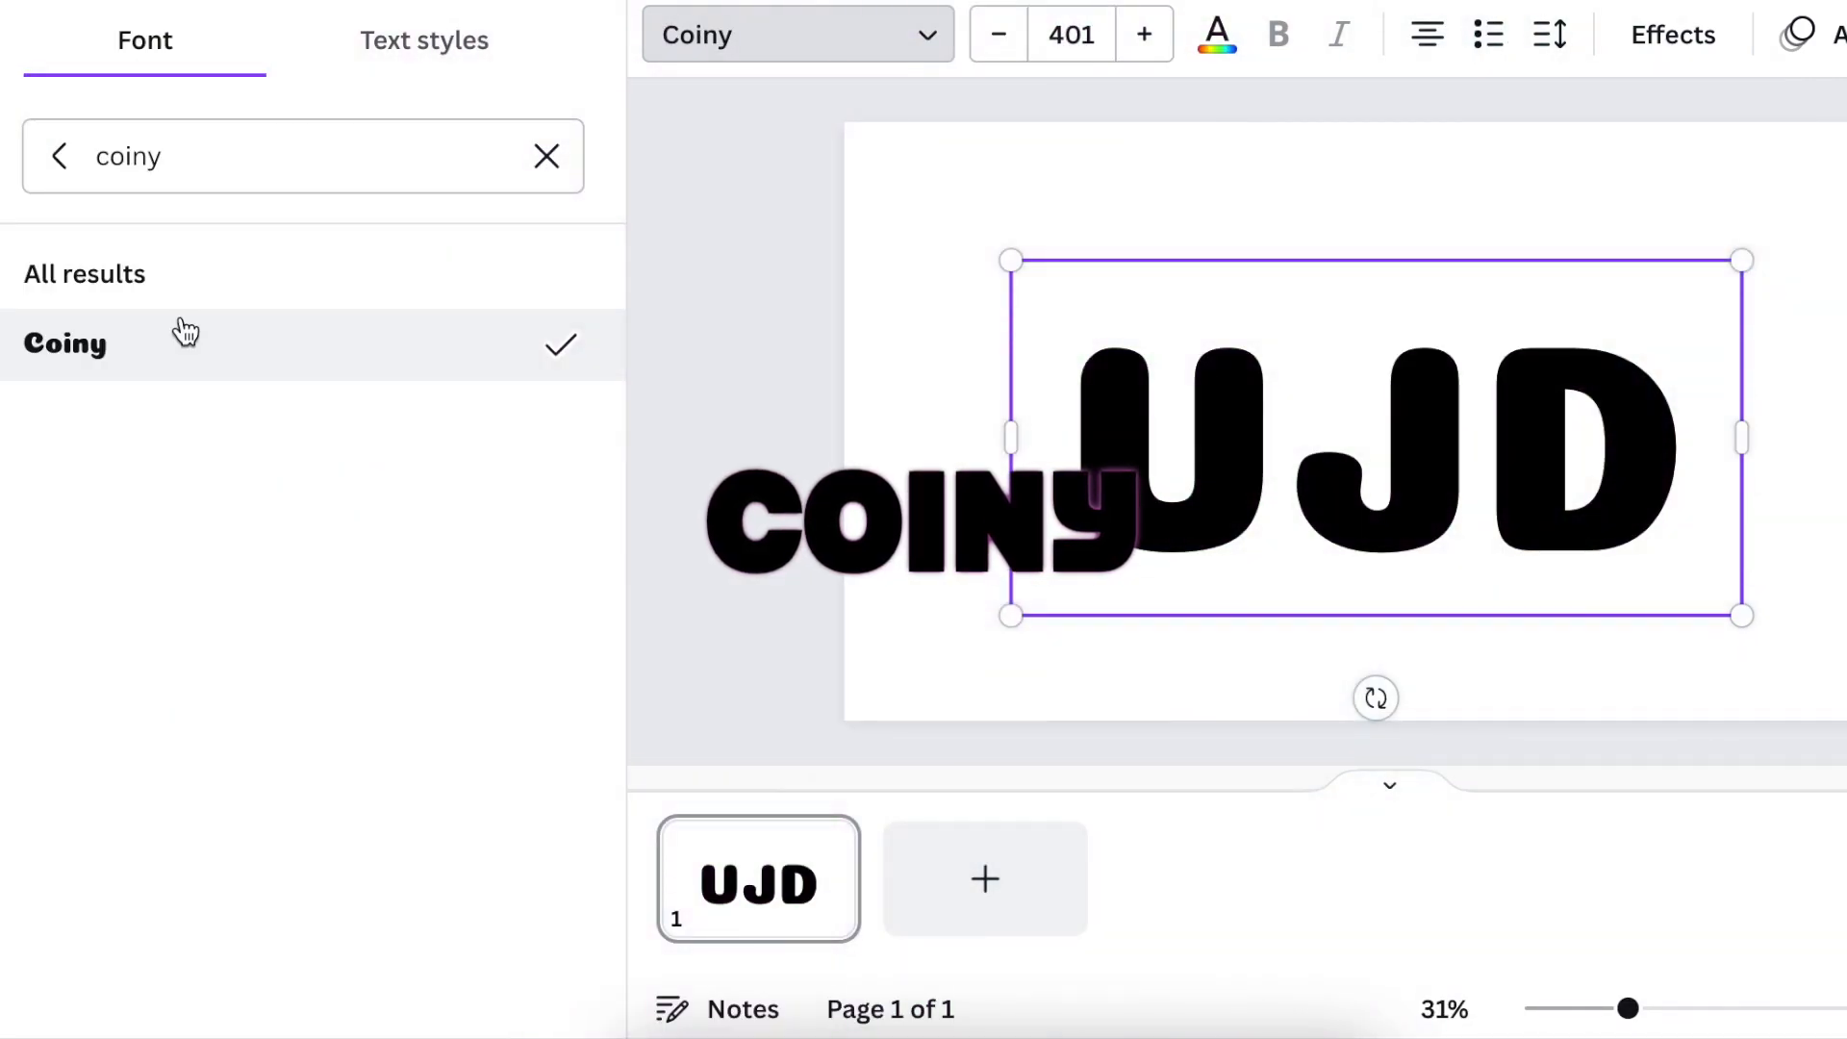
pyautogui.click(65, 342)
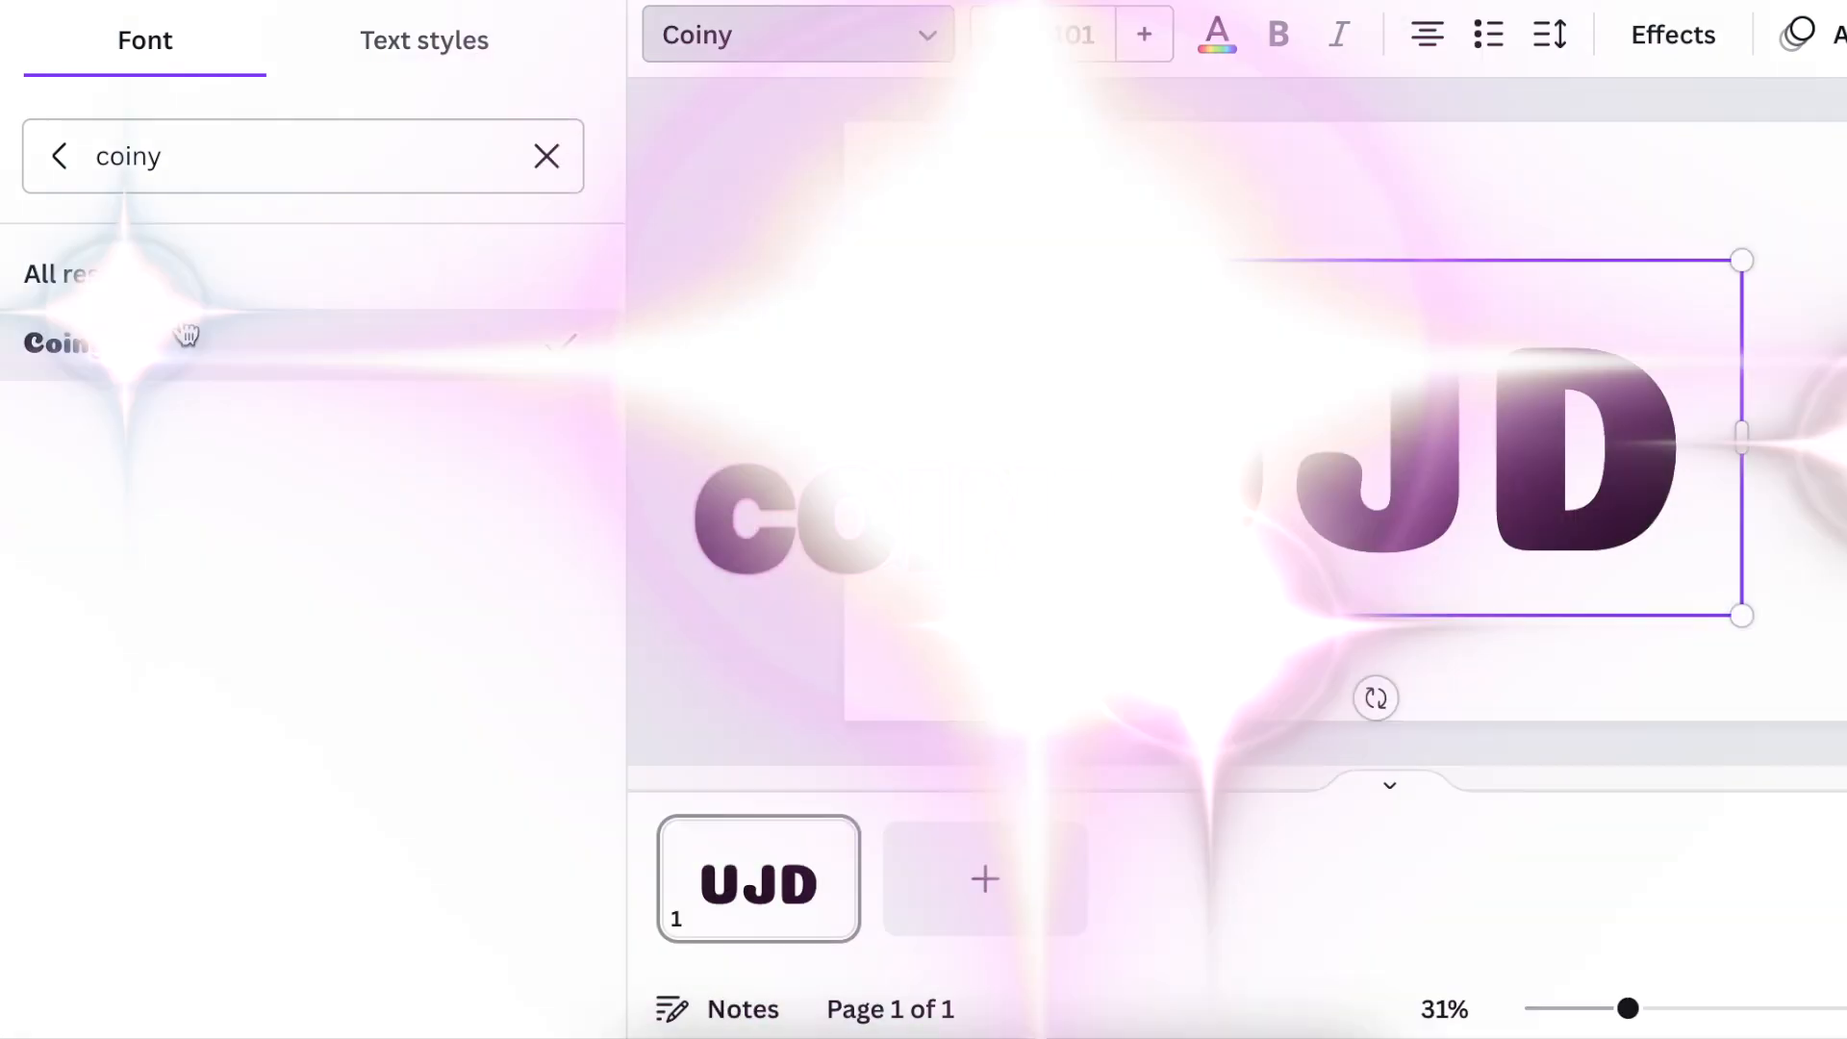
pyautogui.click(66, 342)
pyautogui.write('playfair dis')
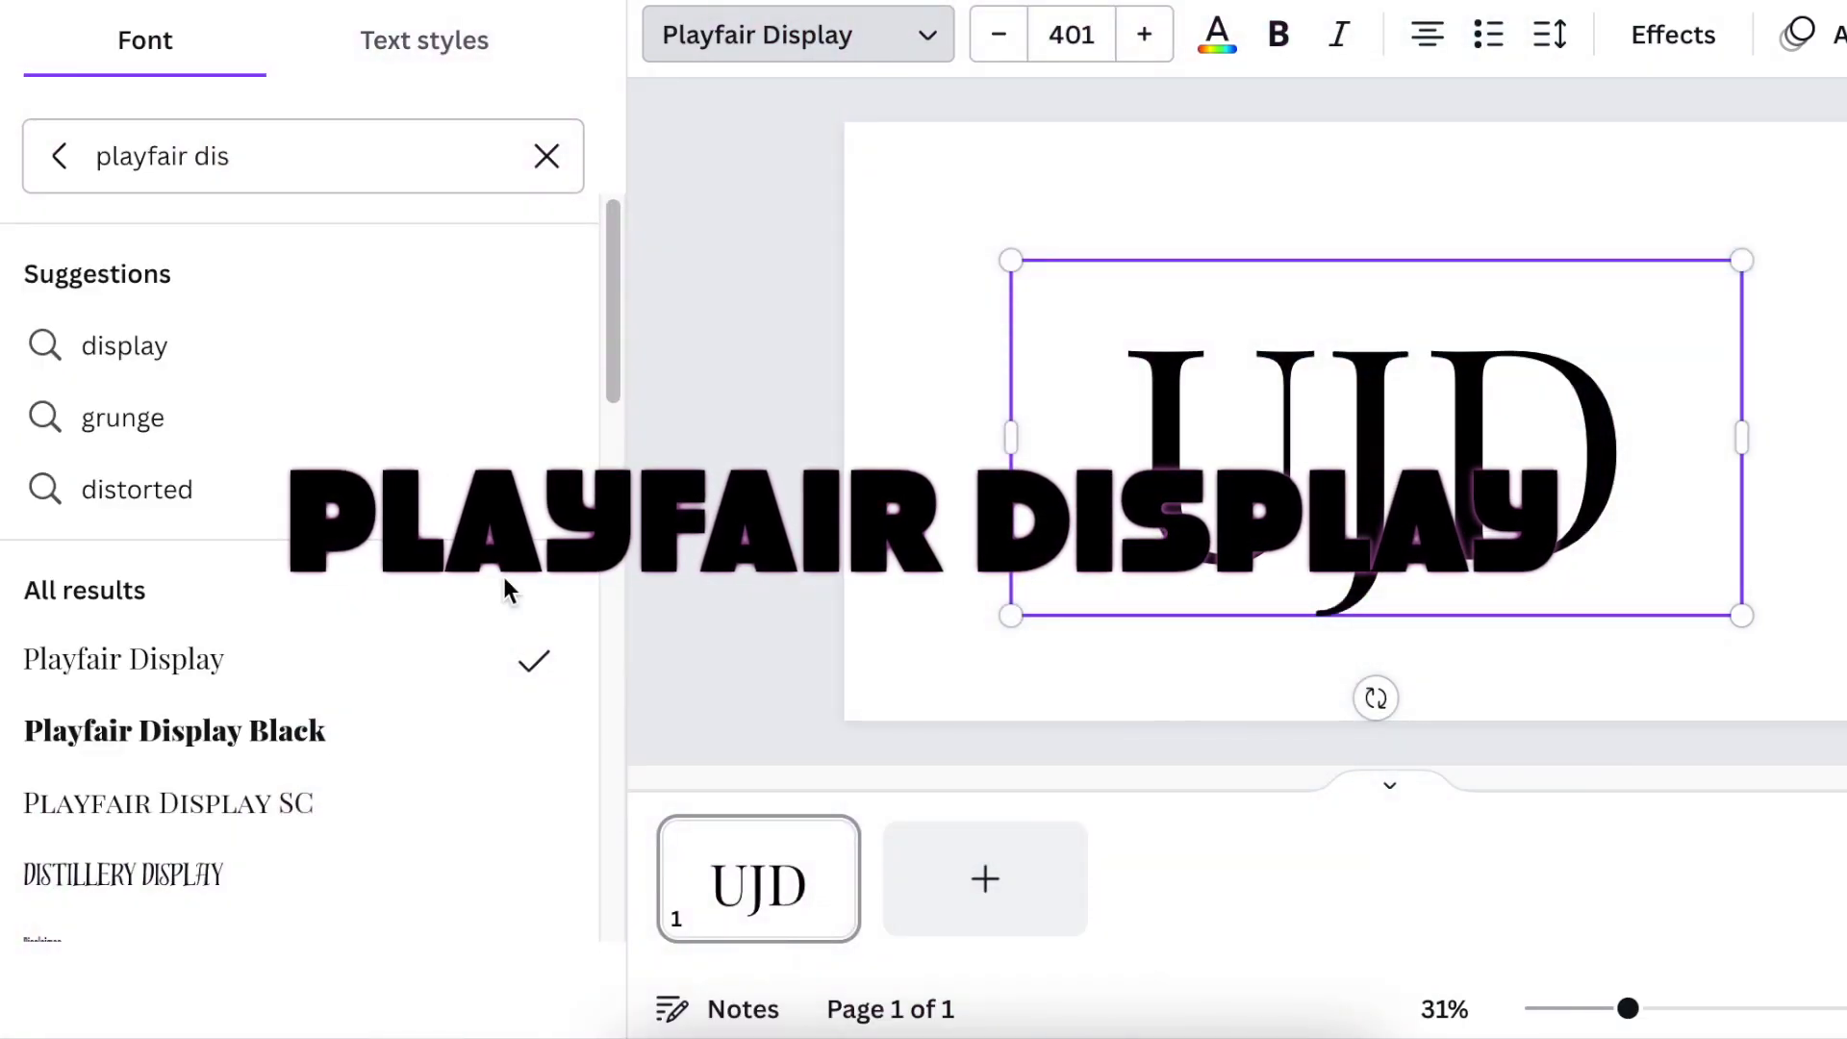
# Apply Playfair Display Black, a heavy high-contrast serif, to the UJD letters.
pyautogui.click(175, 729)
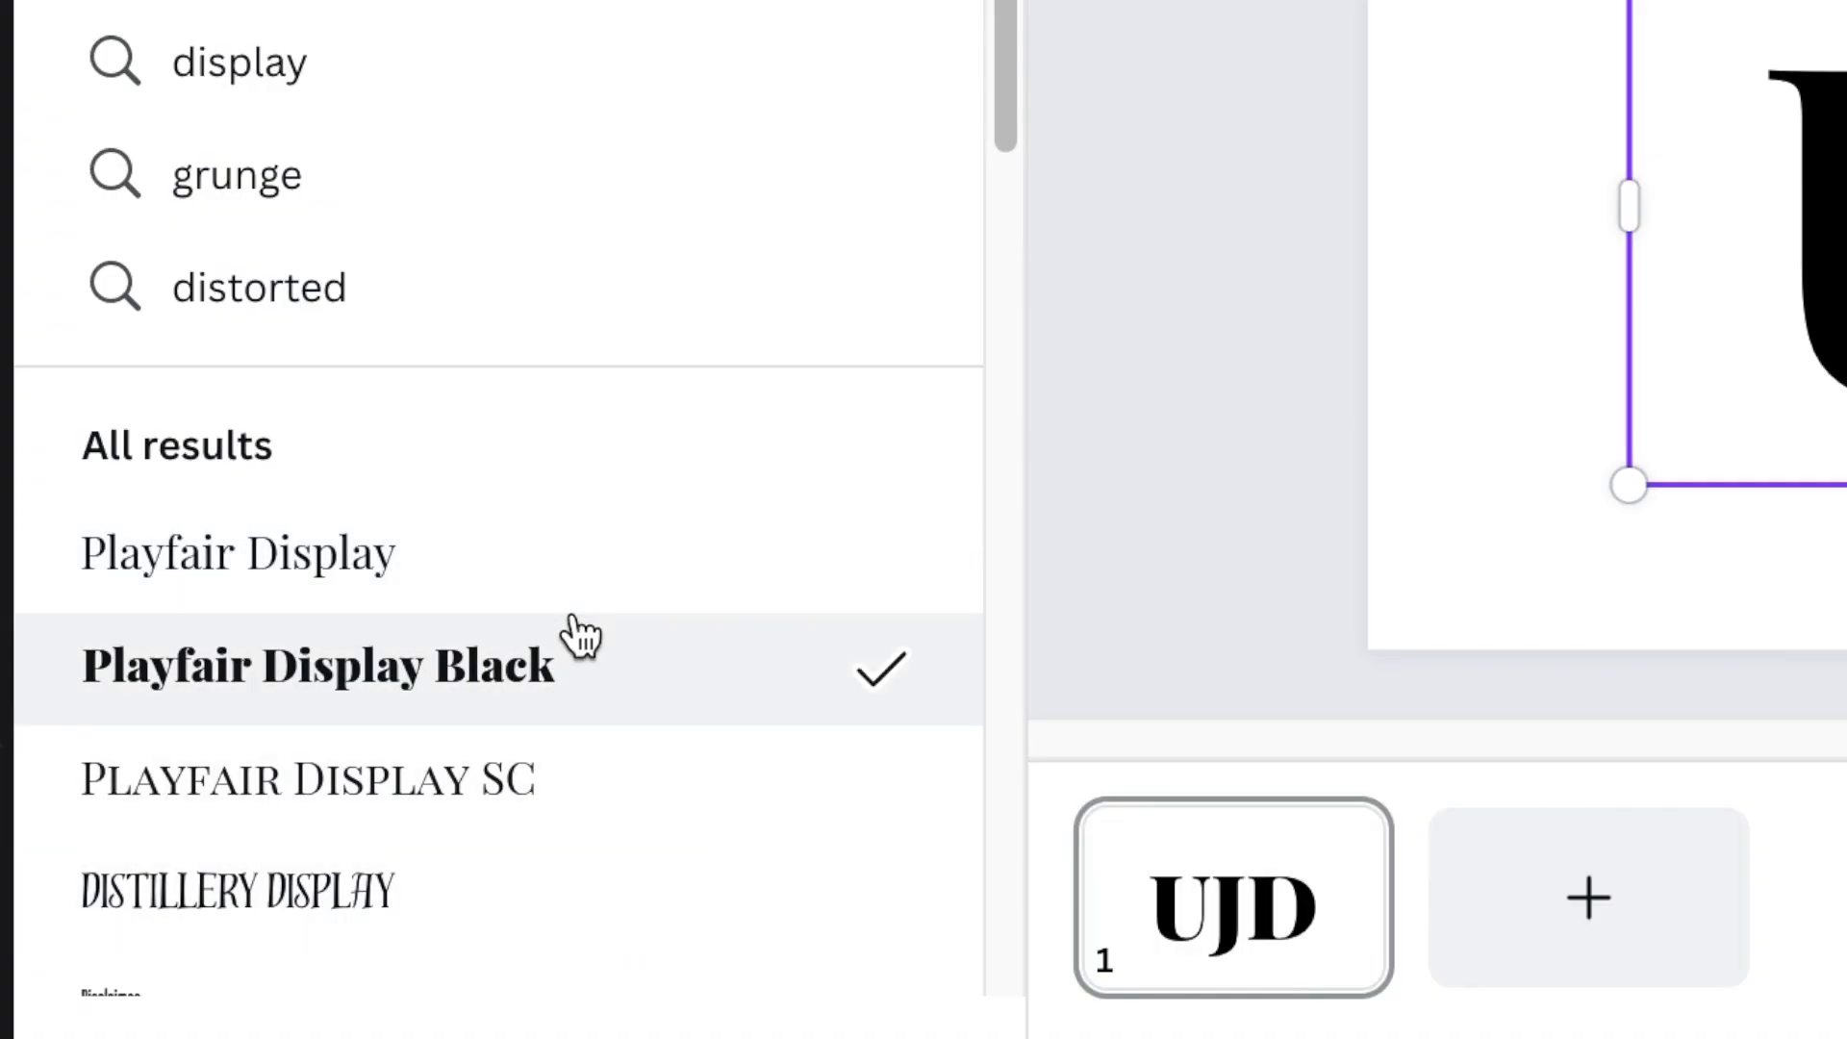
pyautogui.scroll(-3)
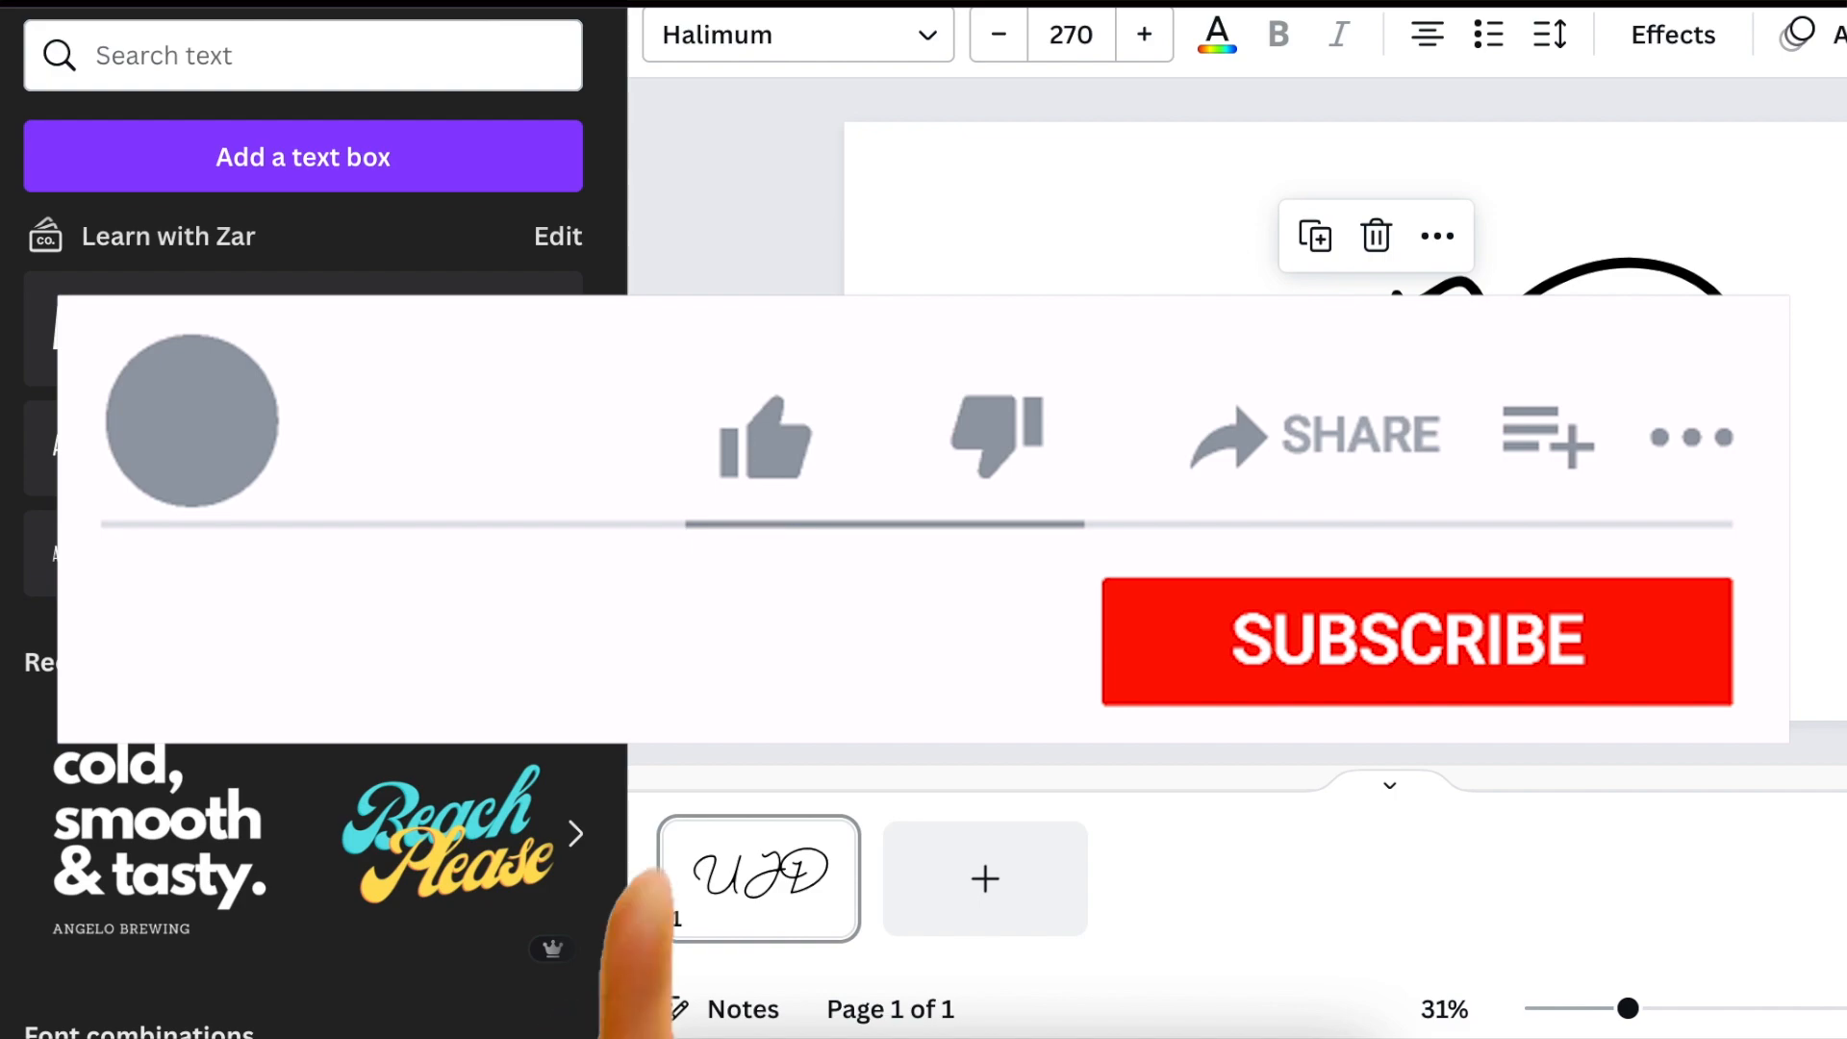
# Keep UJD in the handwritten Halimum script at size 270.
pyautogui.click(1416, 638)
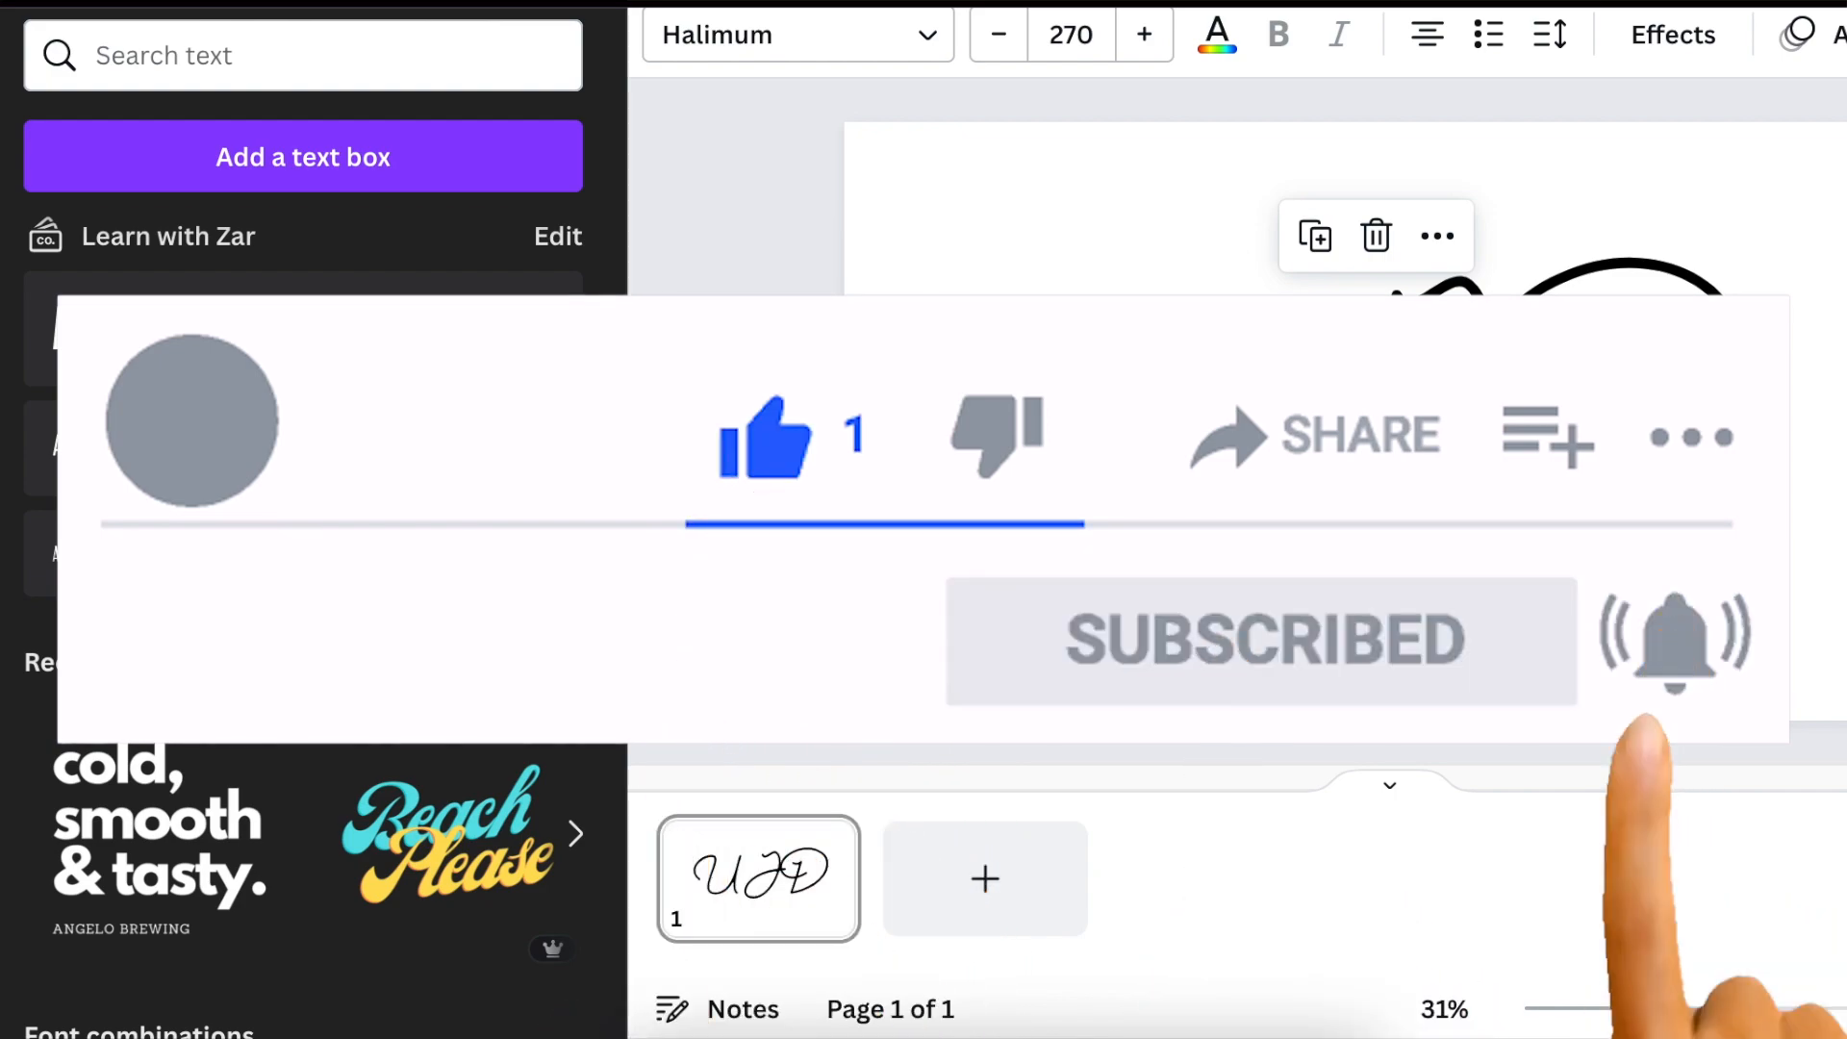